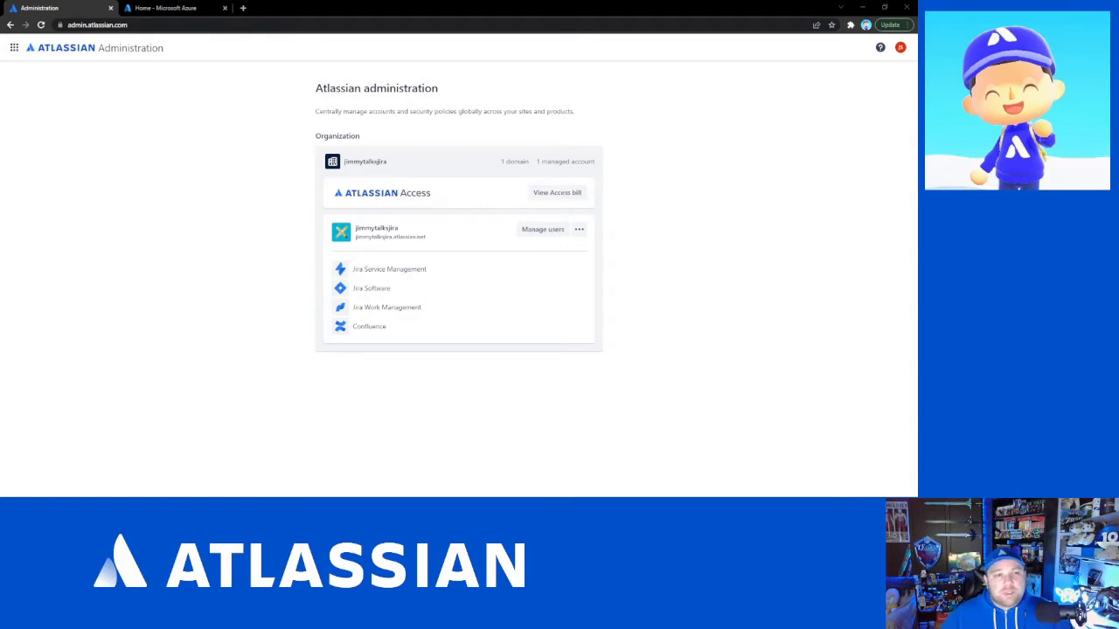
- Switch from the Atlassian Administration tab to the Azure portal home page
{"action": "left_click", "coordinate": [166, 7]}
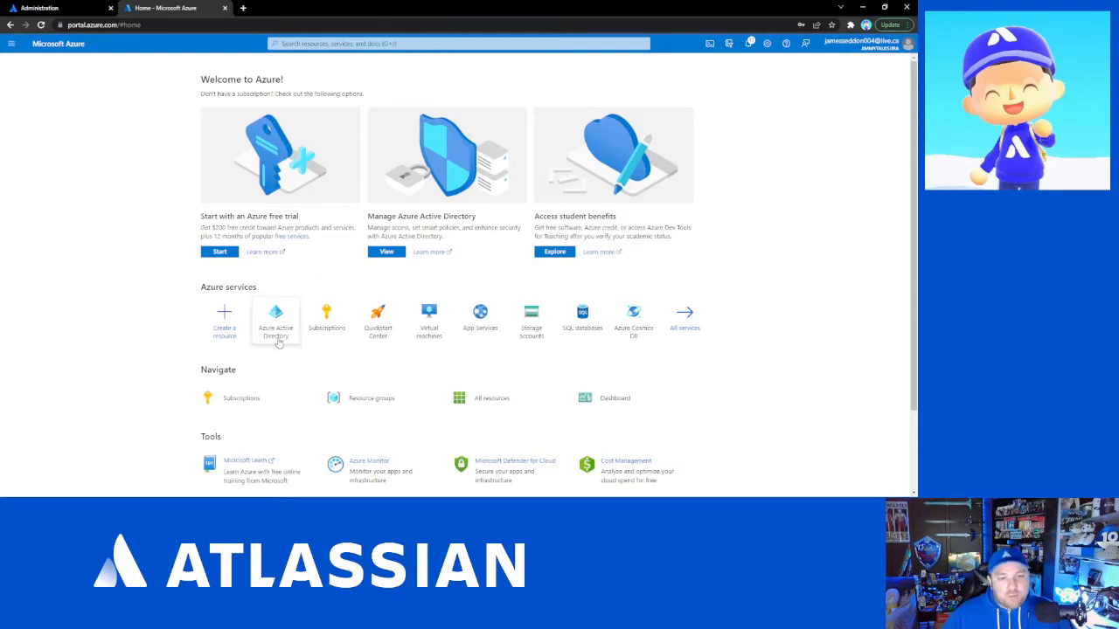
{"action": "mouse_move", "coordinate": [277, 318]}
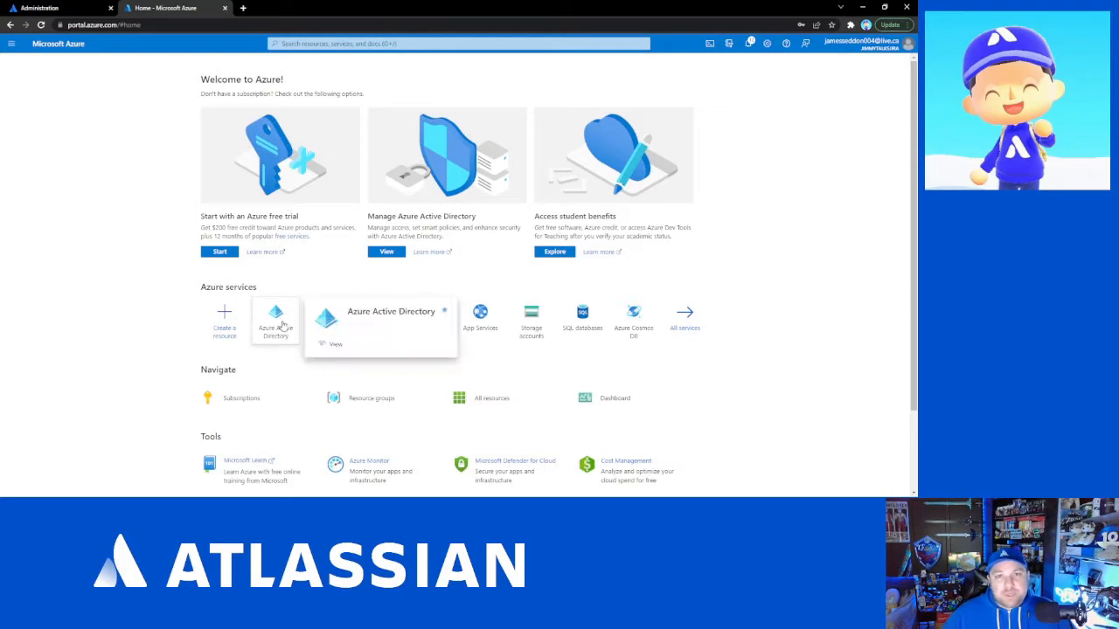
- Start a new enterprise application from Azure Active Directory's Enterprise applications
{"action": "left_click", "coordinate": [276, 319]}
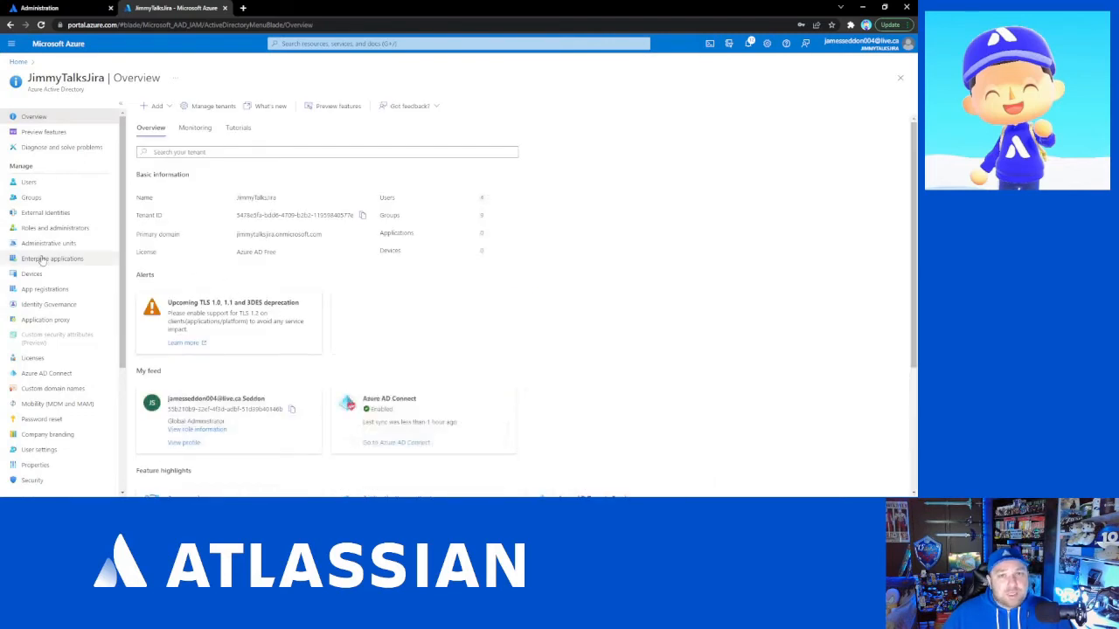
{"action": "left_click", "coordinate": [52, 258]}
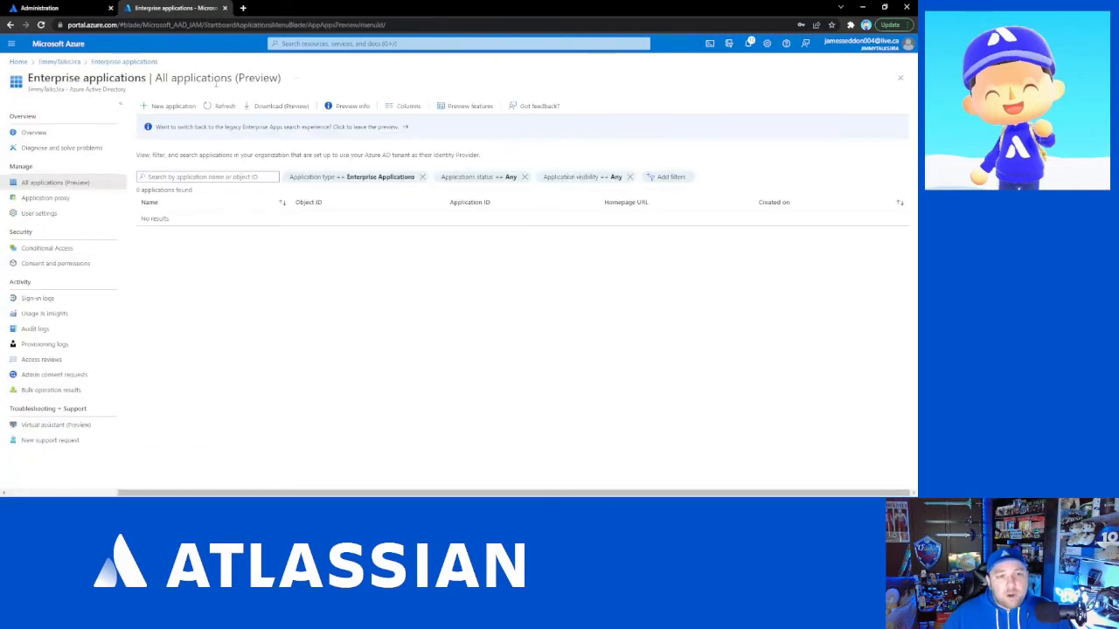
{"action": "left_click", "coordinate": [173, 107]}
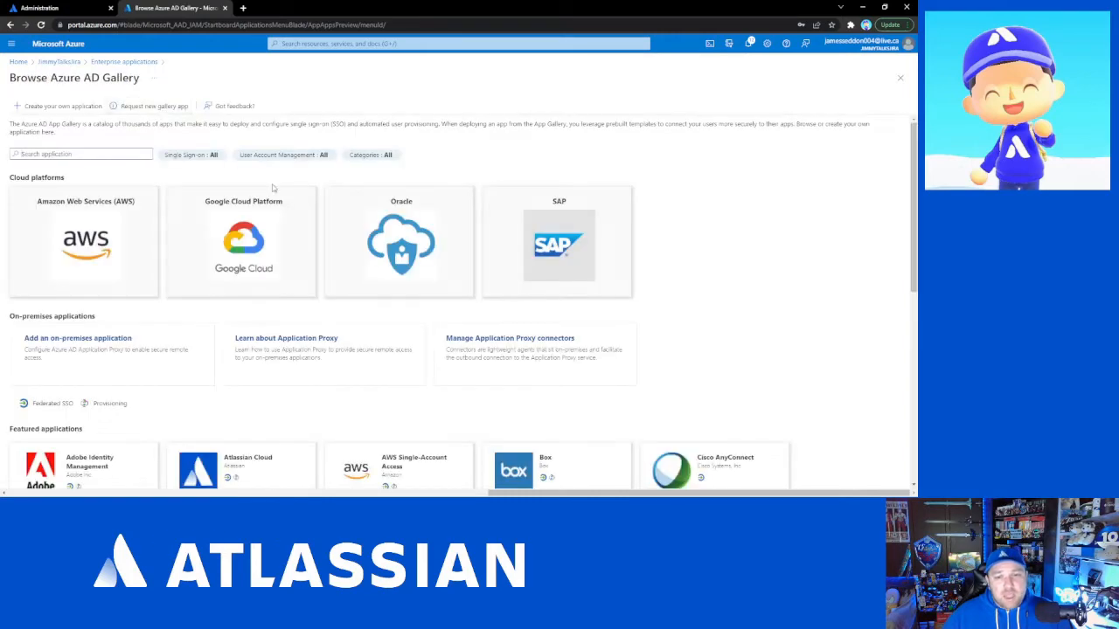
- Find 'atlassian' in the gallery and add Atlassian Cloud as a new application
{"action": "scroll", "scroll_direction": "down", "scroll_amount": 3}
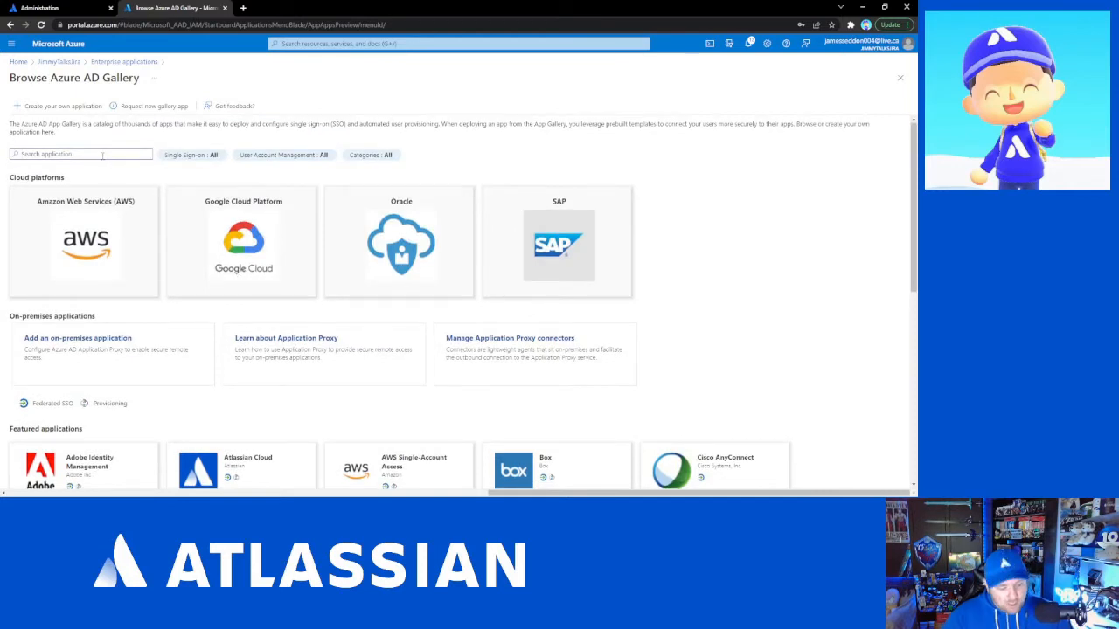
{"action": "type", "text": "atlassian"}
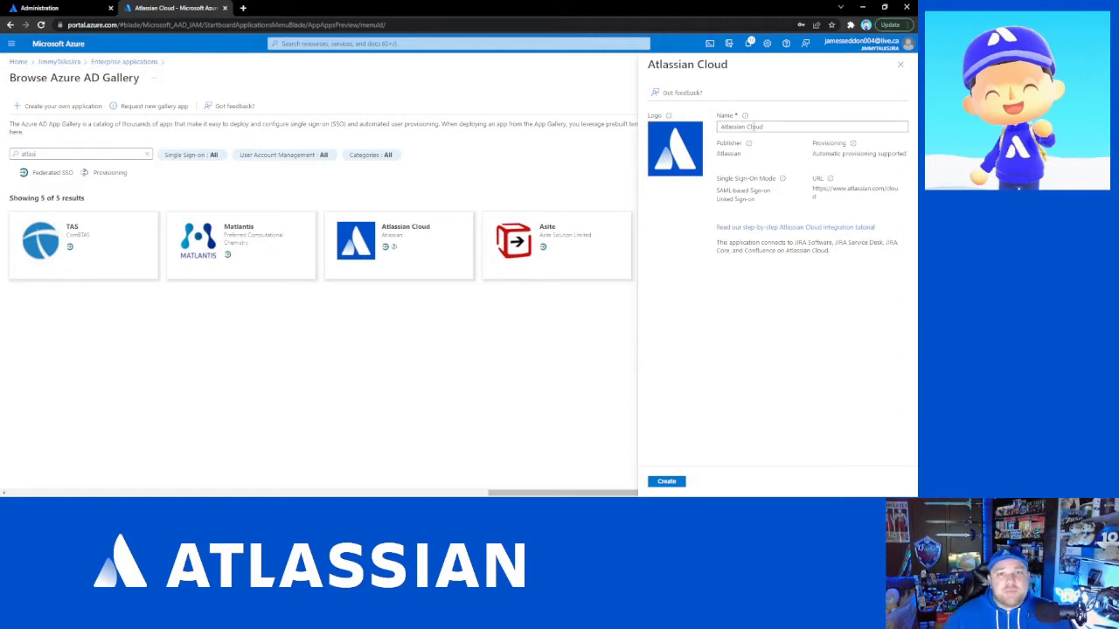
{"action": "left_click", "coordinate": [666, 483]}
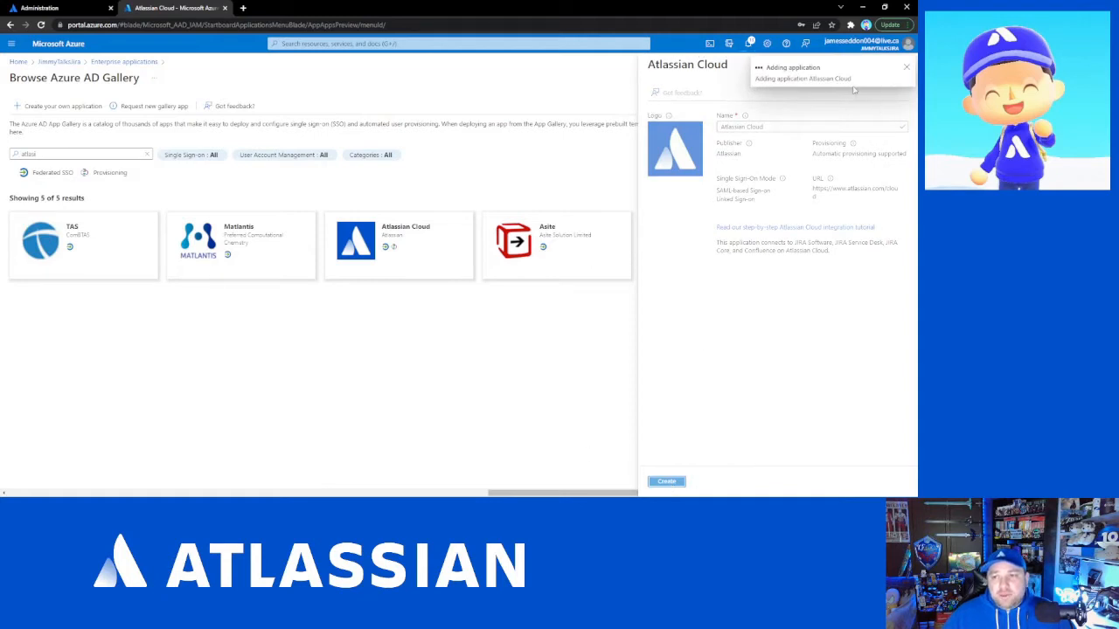
{"action": "mouse_move", "coordinate": [763, 96]}
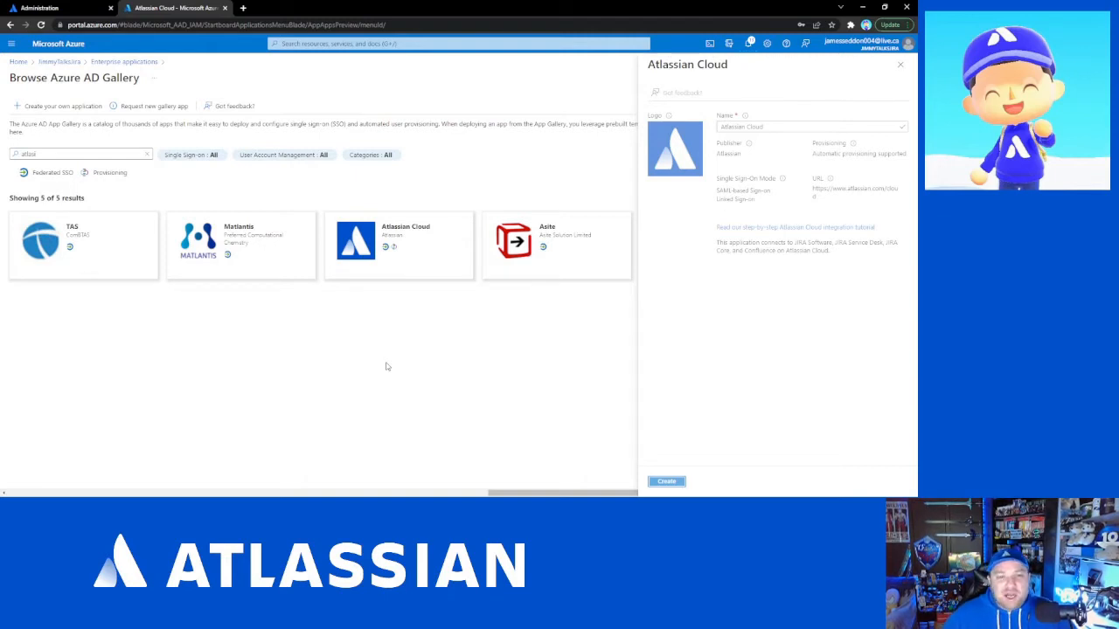
- Begin single sign-on setup for Atlassian Cloud with SAML as the method
{"action": "left_click", "coordinate": [666, 480]}
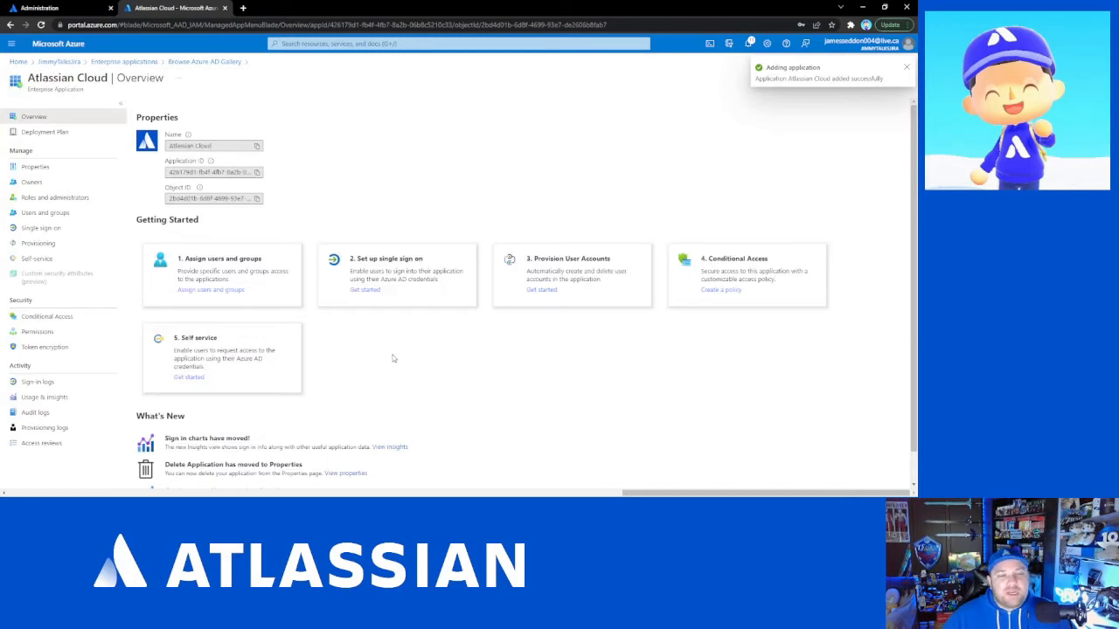
{"action": "mouse_move", "coordinate": [390, 339]}
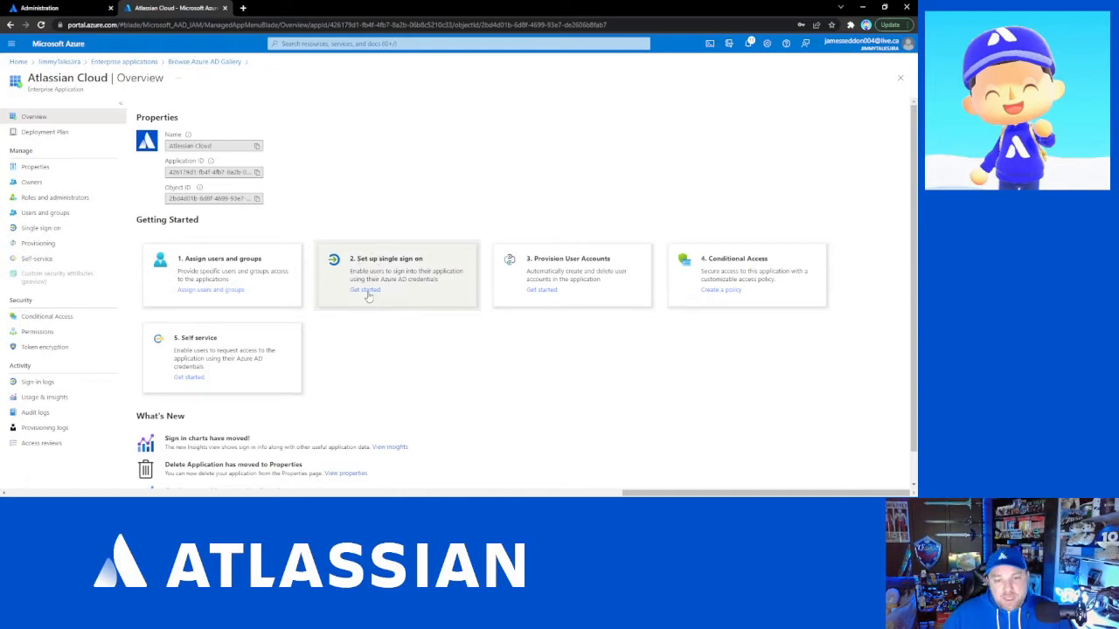
{"action": "left_click", "coordinate": [364, 290]}
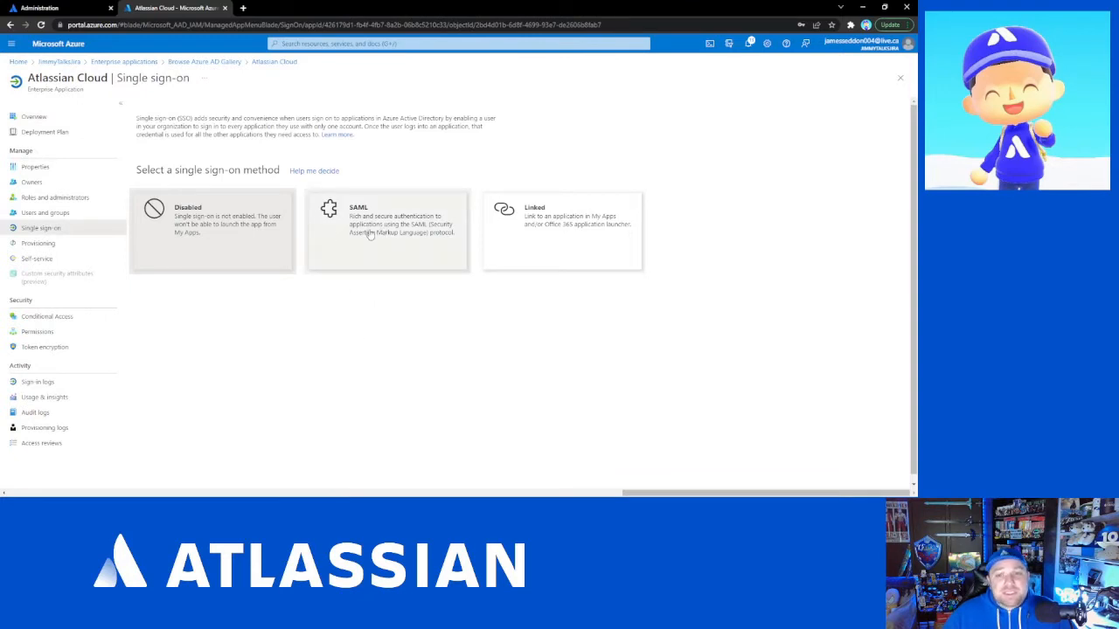
{"action": "left_click", "coordinate": [388, 230]}
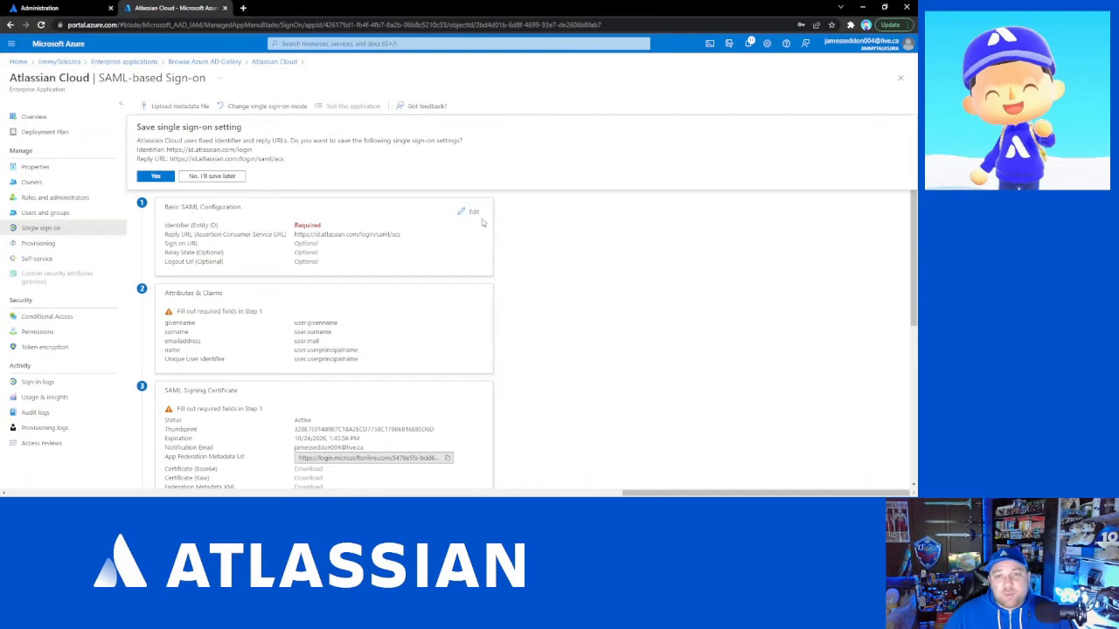
- Add the site's https atlassian.net URL as a second identifier in Basic SAML Configuration
{"action": "left_click", "coordinate": [473, 211]}
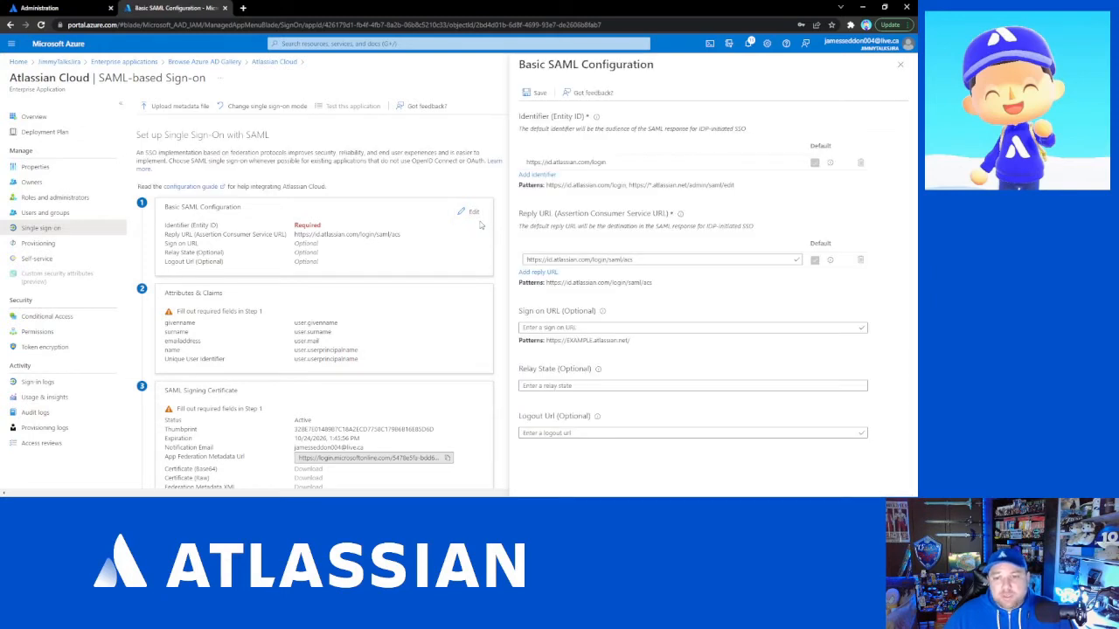
{"action": "mouse_move", "coordinate": [542, 180]}
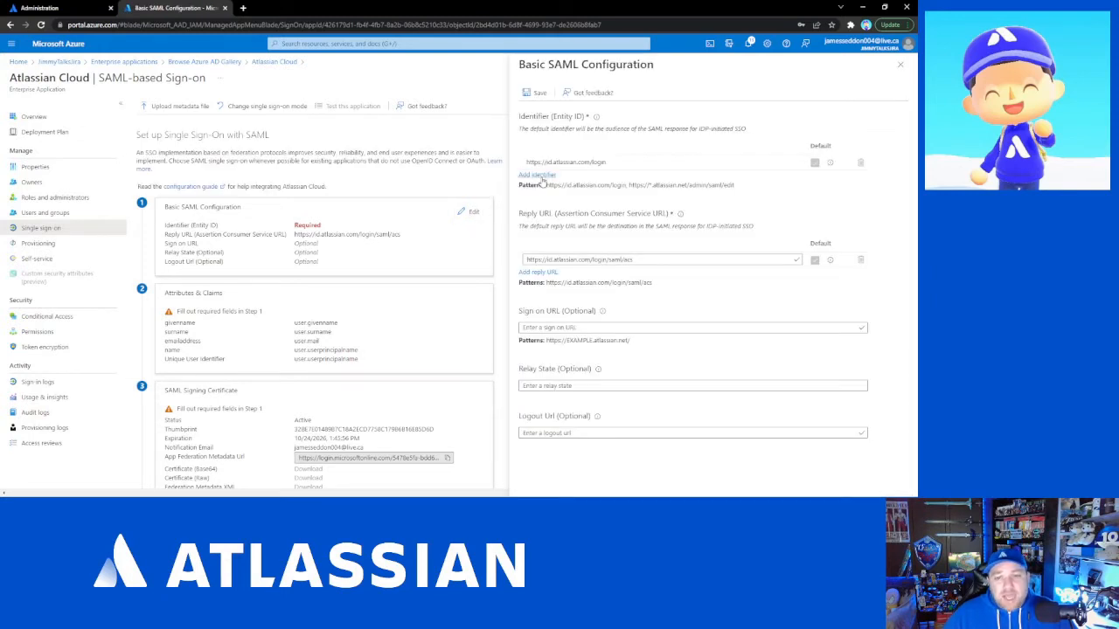
{"action": "left_click", "coordinate": [536, 175]}
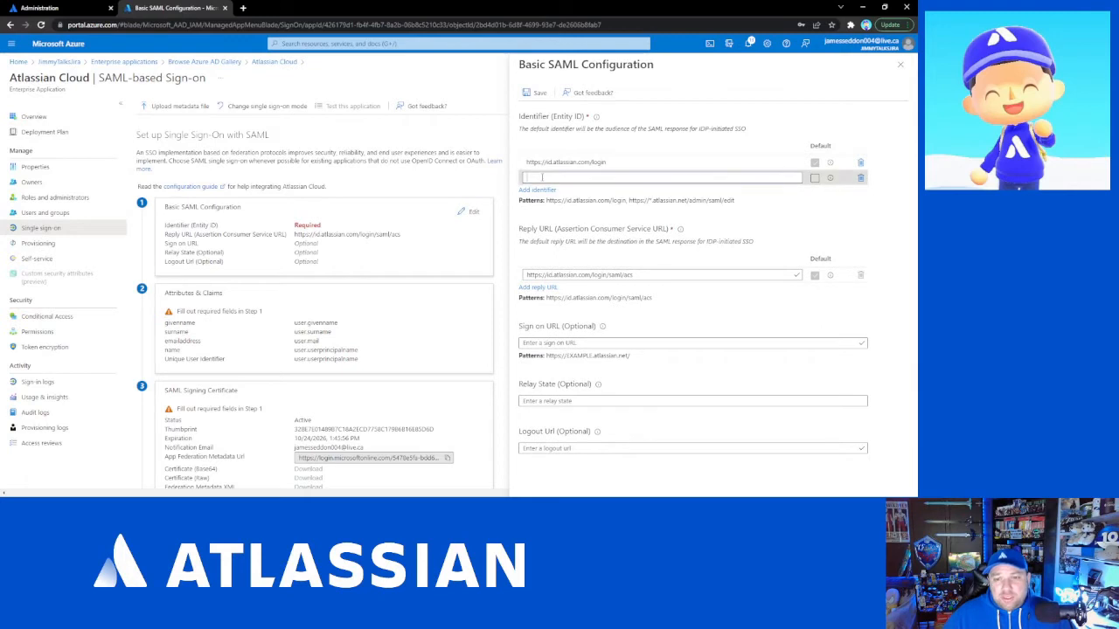
{"action": "type", "text": "https://jimmytalksjira."}
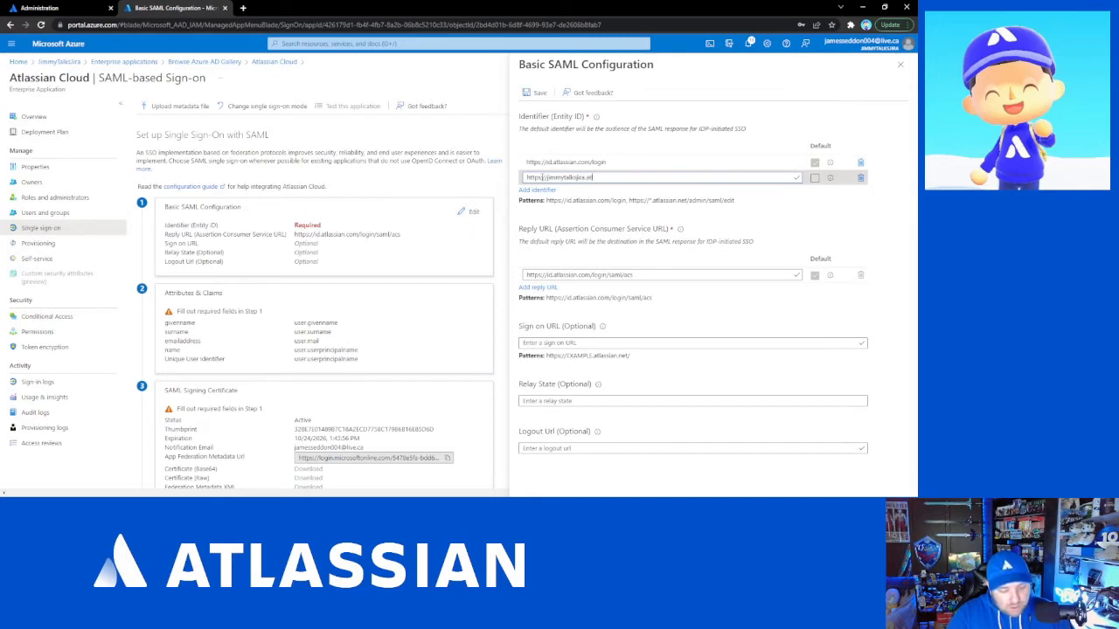
{"action": "type", "text": "atlassia"}
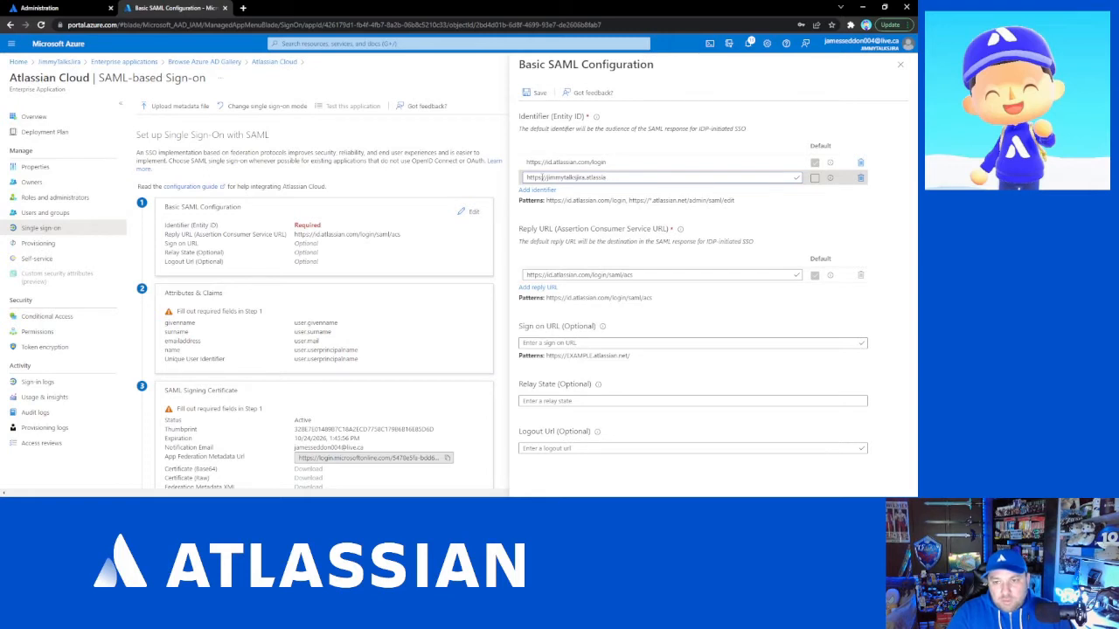
{"action": "type", "text": "net"}
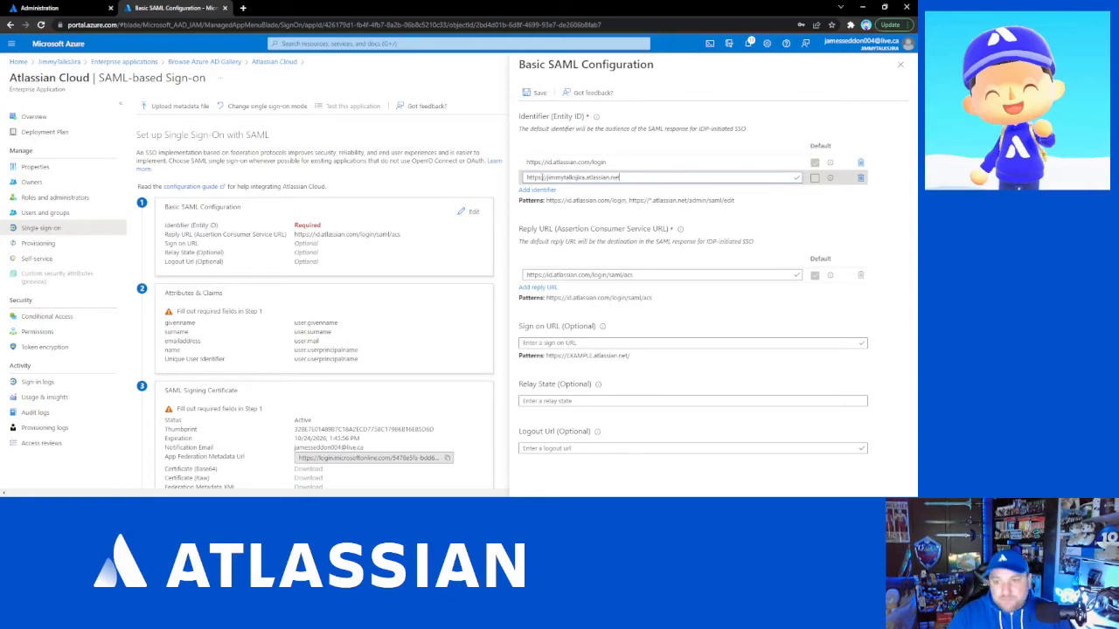
{"action": "left_click", "coordinate": [815, 161]}
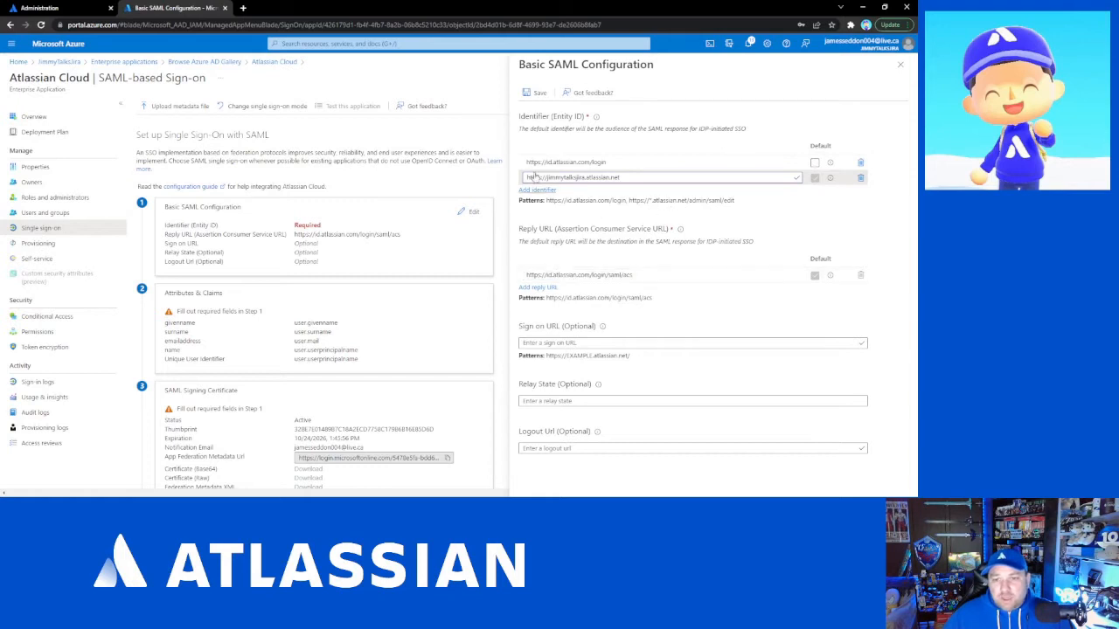
- Save the basic SAML configuration and dismiss the save notification
{"action": "left_click", "coordinate": [533, 93]}
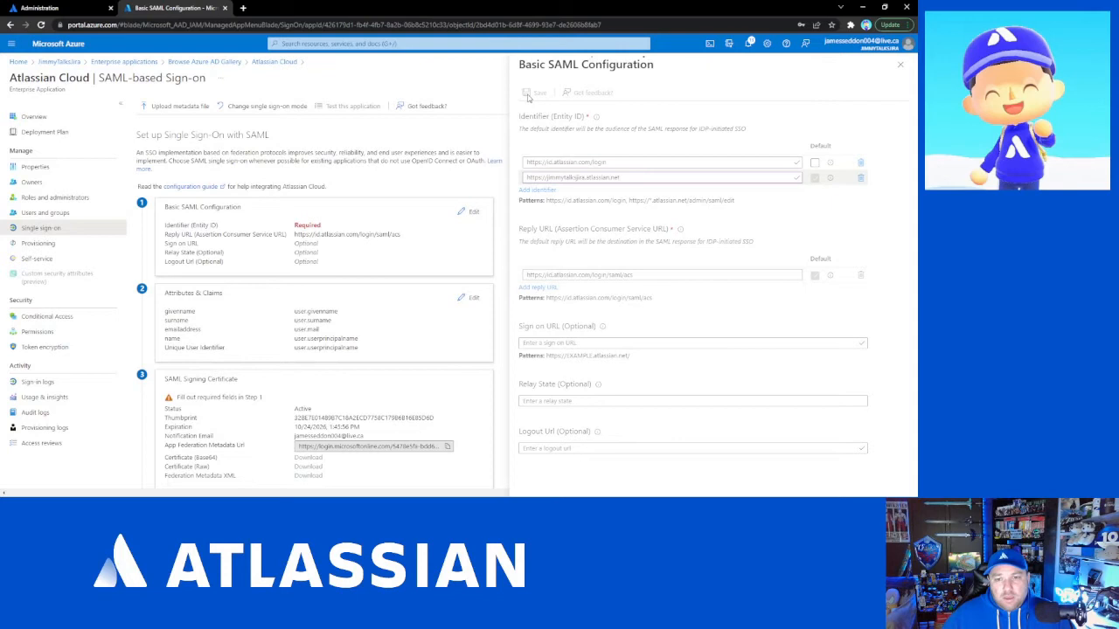
{"action": "left_click", "coordinate": [537, 93]}
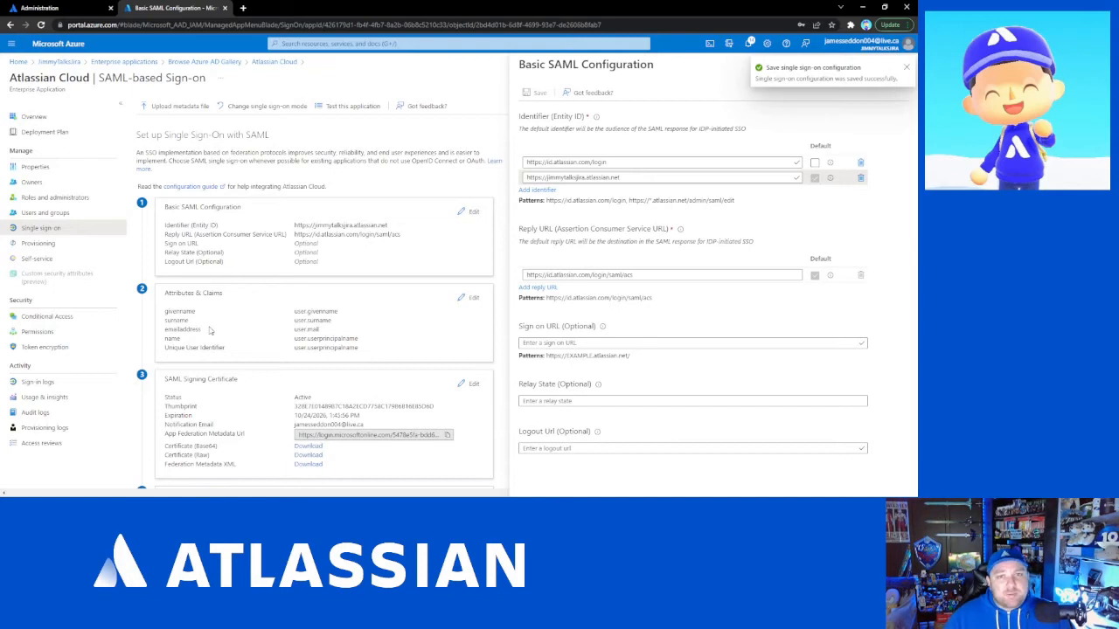
{"action": "left_click", "coordinate": [901, 67]}
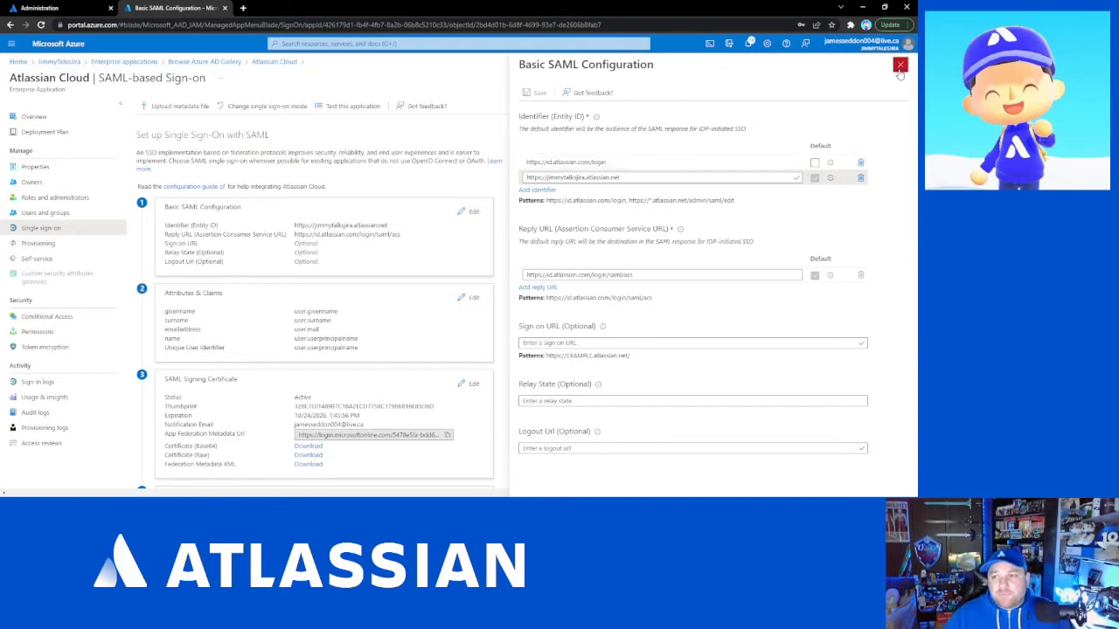
- Close the SAML configuration panel and switch to the Atlassian Administration tab
{"action": "left_click", "coordinate": [901, 65]}
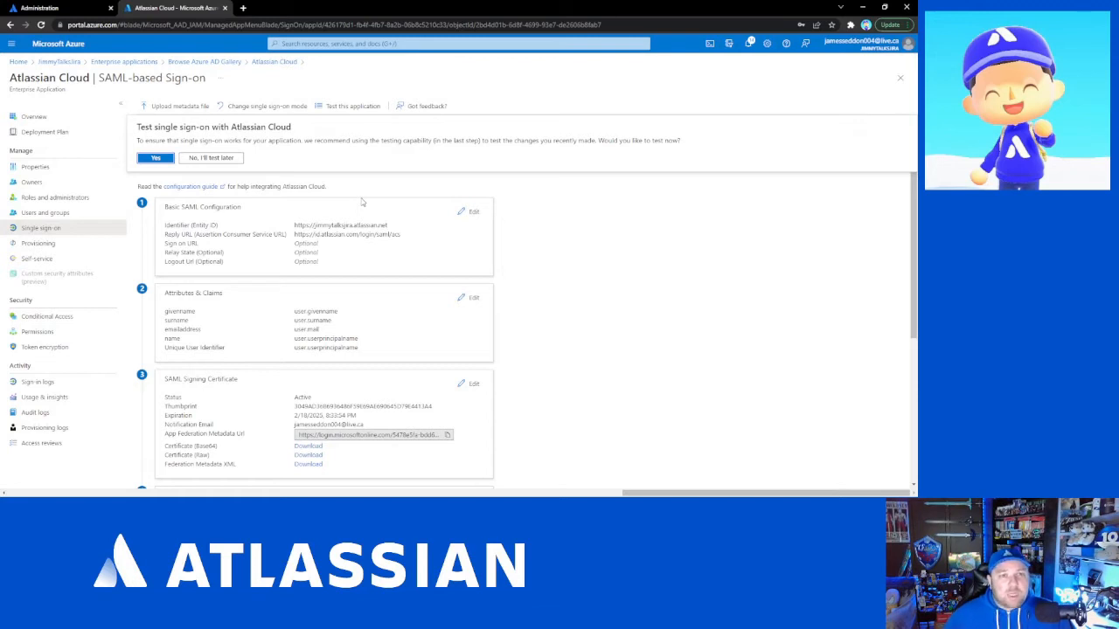
{"action": "mouse_move", "coordinate": [359, 213]}
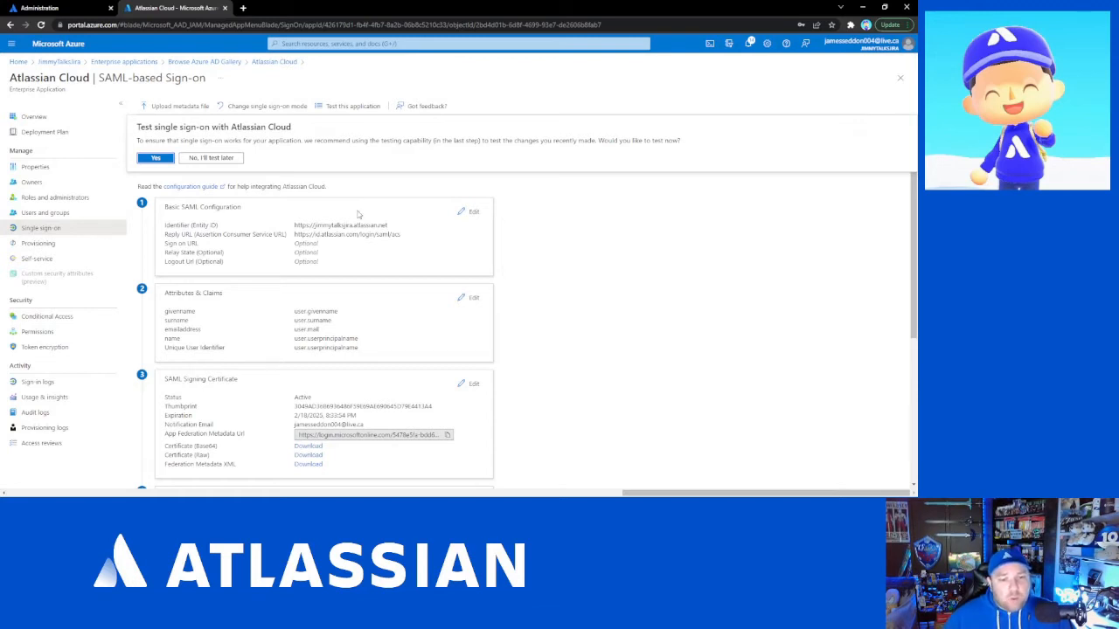
{"action": "scroll", "scroll_direction": "down", "scroll_amount": 3}
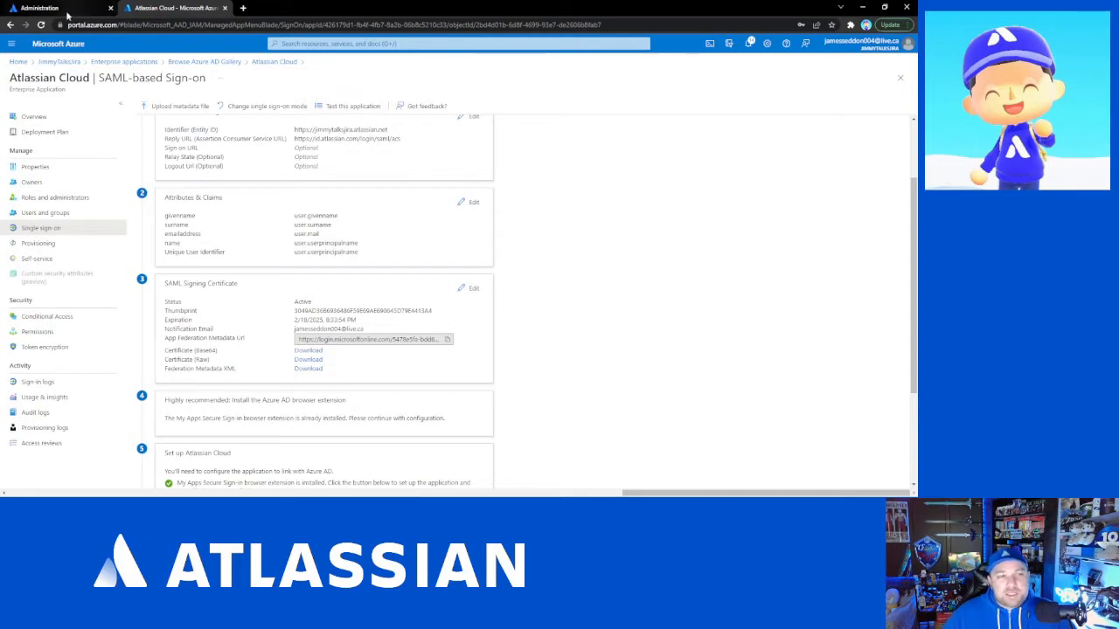
{"action": "left_click", "coordinate": [61, 7]}
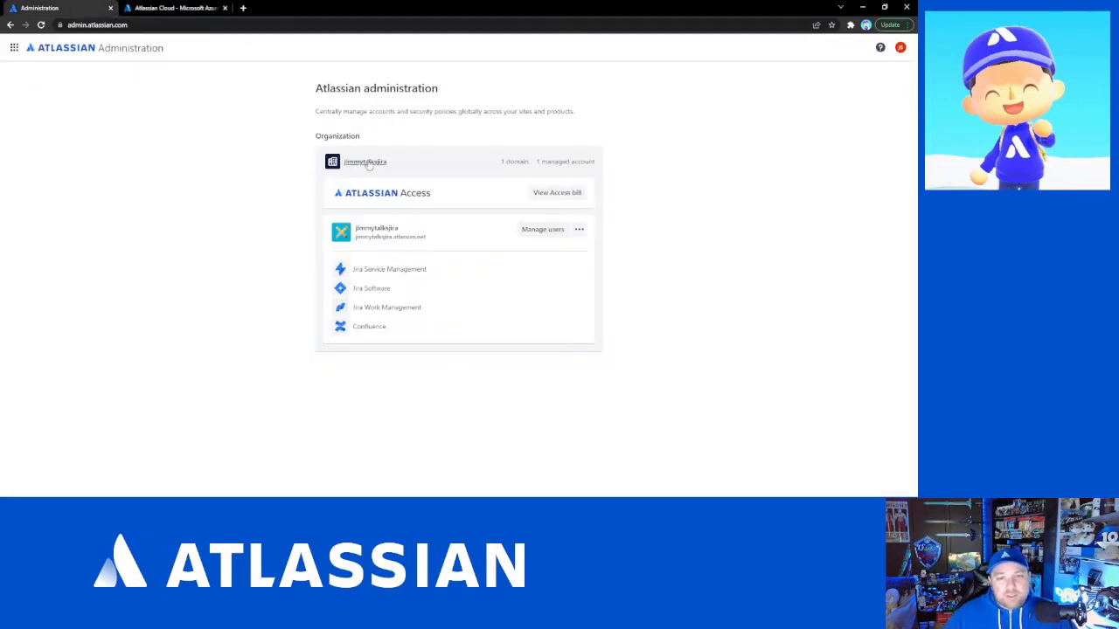
- Start adding a SAML configuration under the organization's Security > SAML single sign-on
{"action": "left_click", "coordinate": [364, 160]}
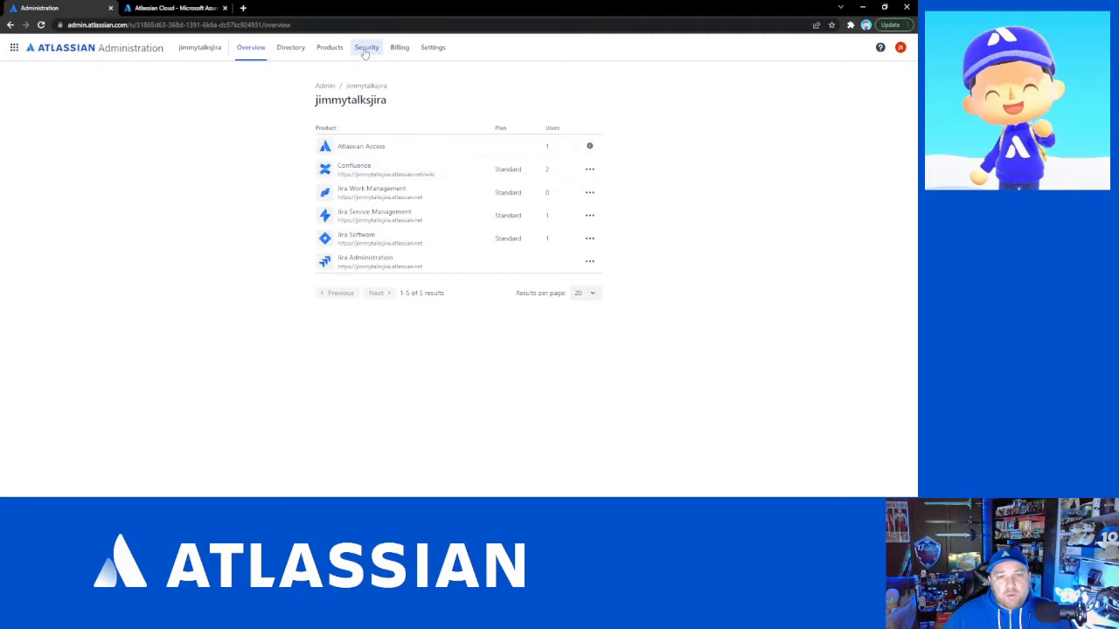
{"action": "left_click", "coordinate": [367, 47]}
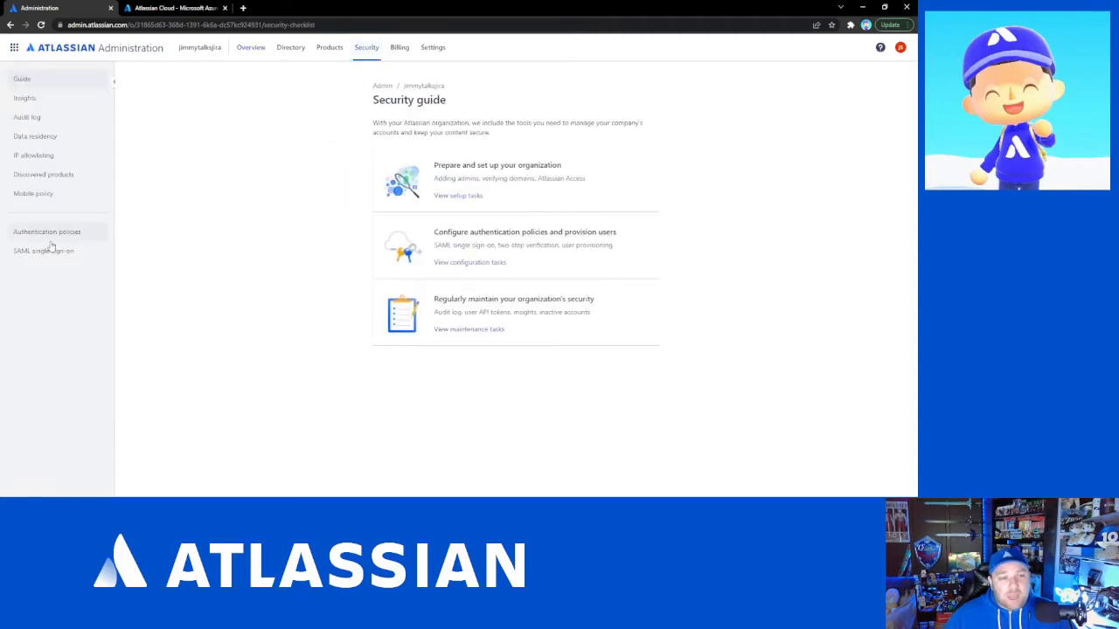
{"action": "left_click", "coordinate": [42, 252]}
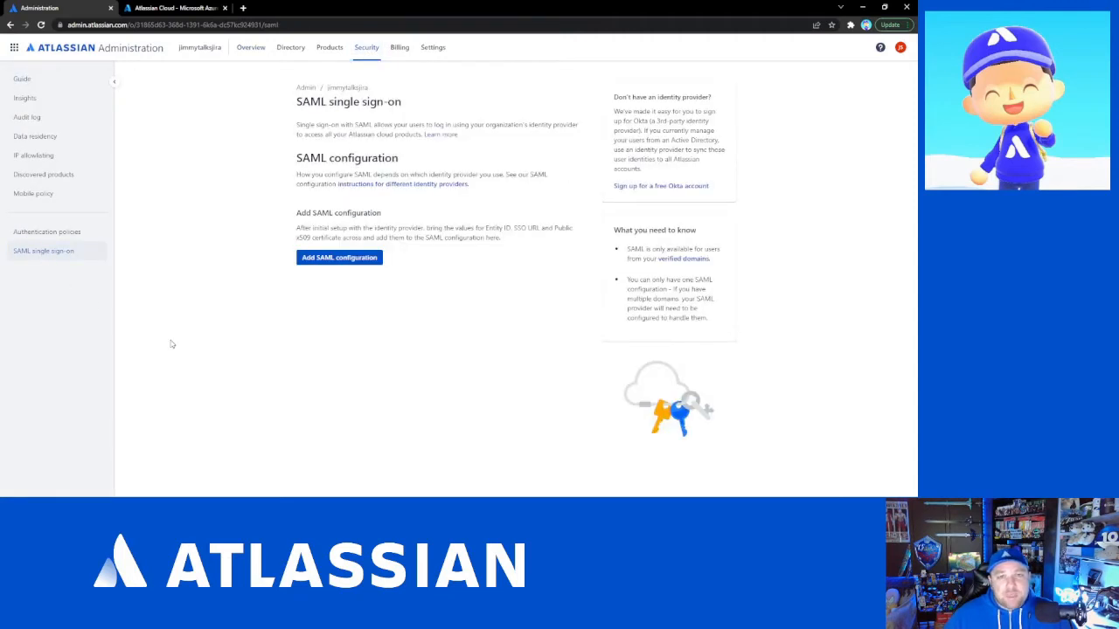
{"action": "left_click", "coordinate": [339, 257]}
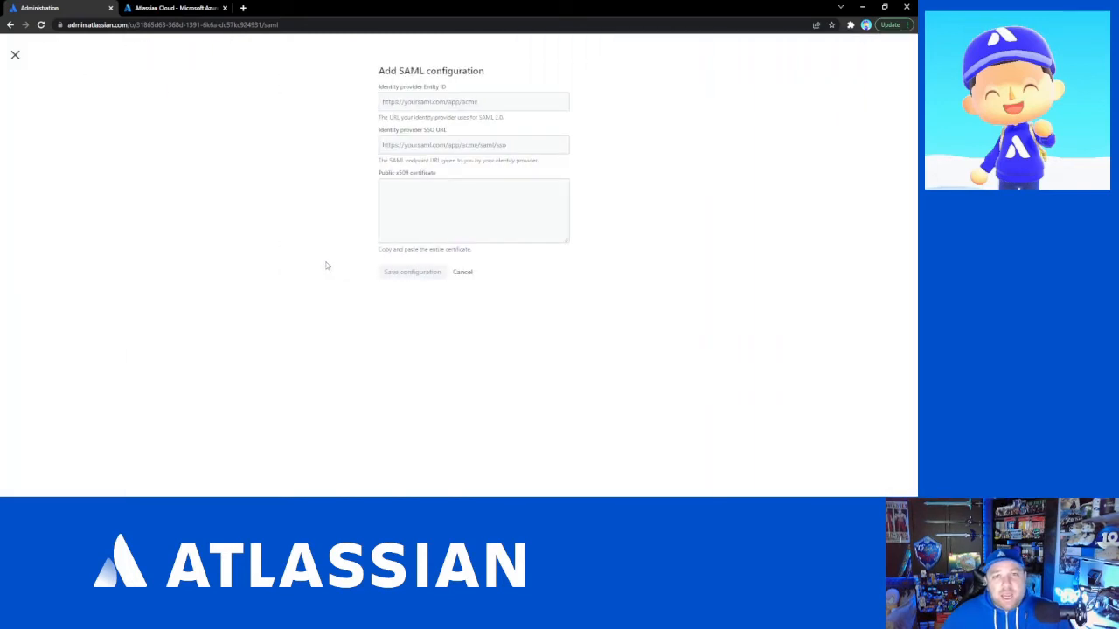
{"action": "mouse_move", "coordinate": [289, 82]}
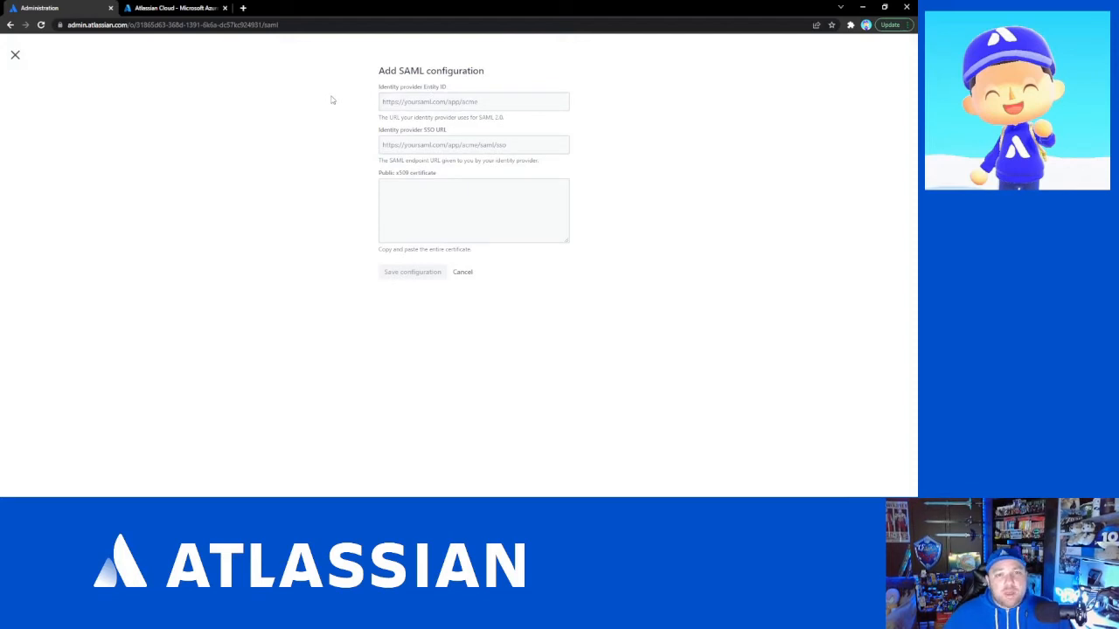
{"action": "mouse_move", "coordinate": [342, 35]}
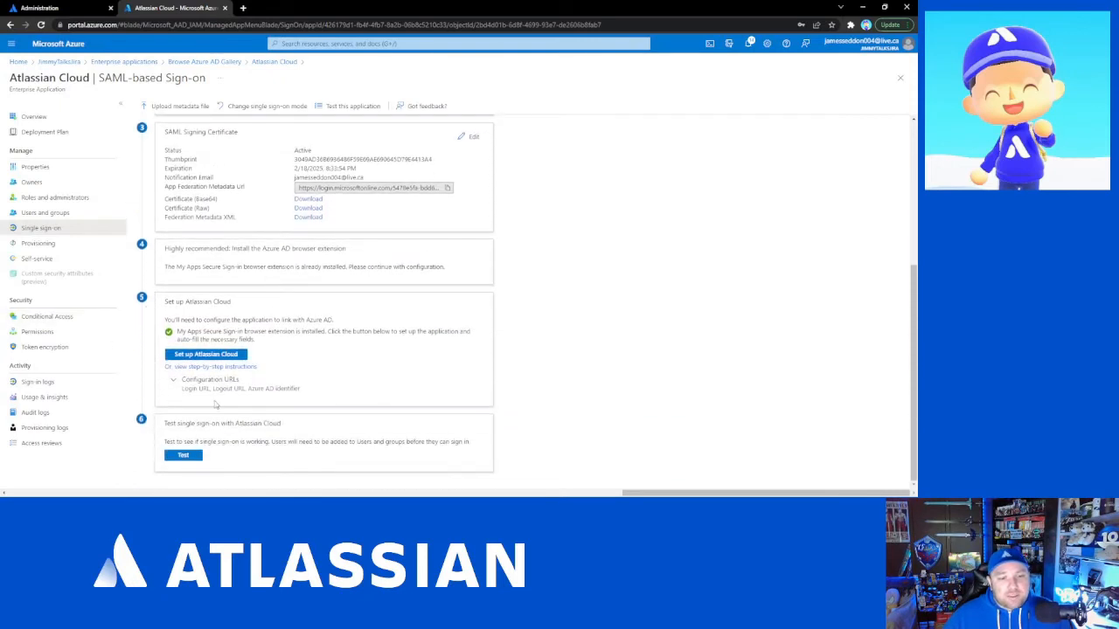
- Copy Azure AD Identifier and Login URL into Atlassian's identity provider Entity ID and SSO URL
{"action": "left_click", "coordinate": [173, 379]}
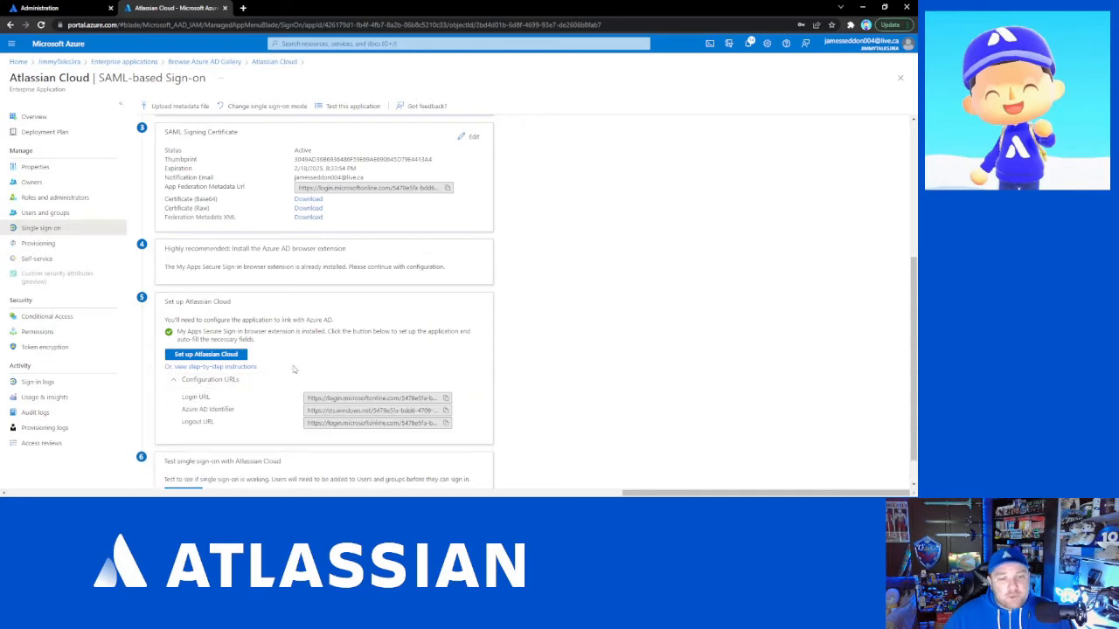
{"action": "scroll", "scroll_direction": "down", "scroll_amount": 3}
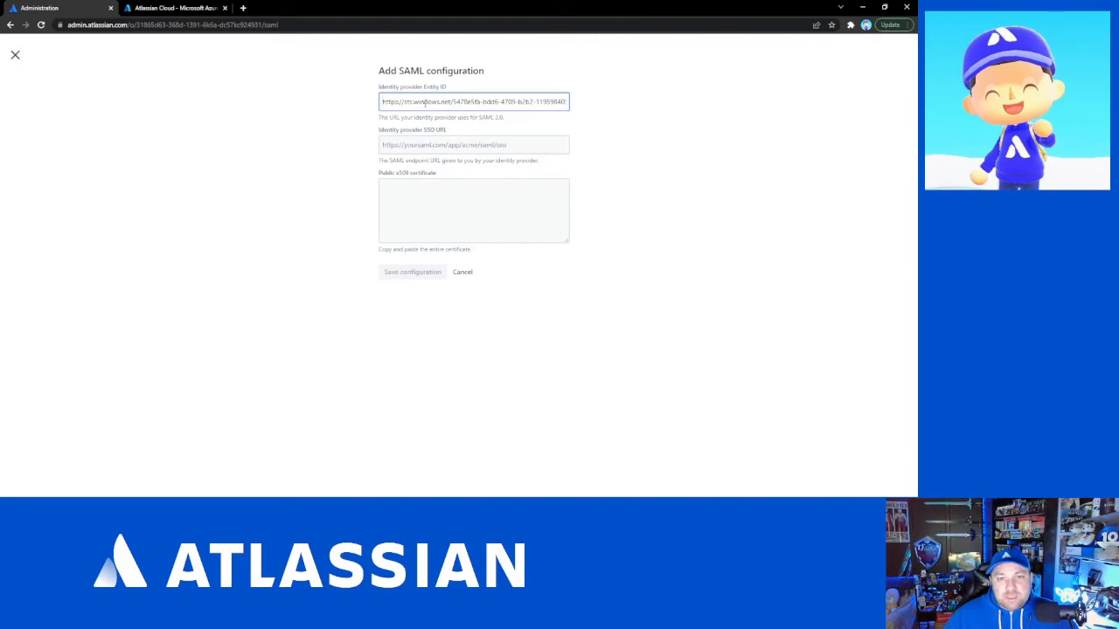
{"action": "left_click", "coordinate": [175, 7]}
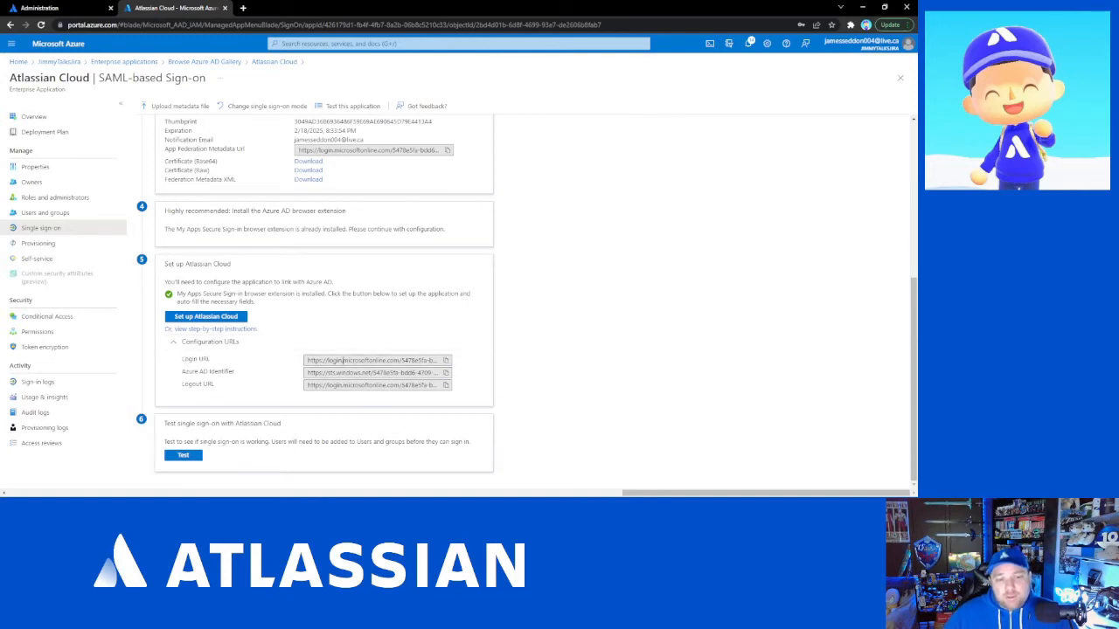
{"action": "mouse_move", "coordinate": [280, 180]}
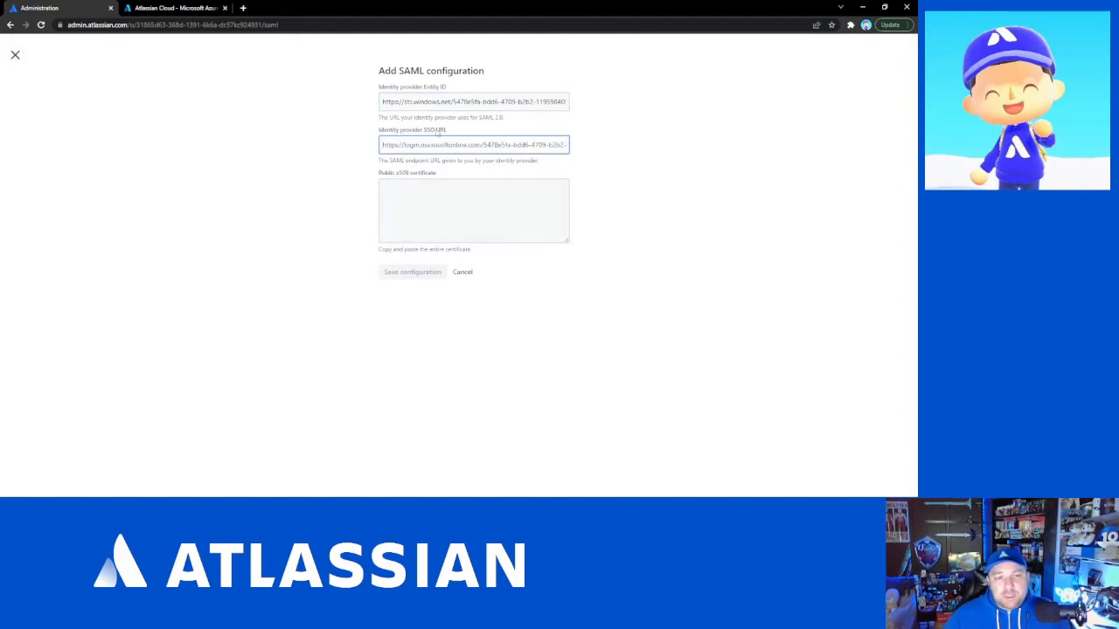
{"action": "left_click", "coordinate": [175, 7]}
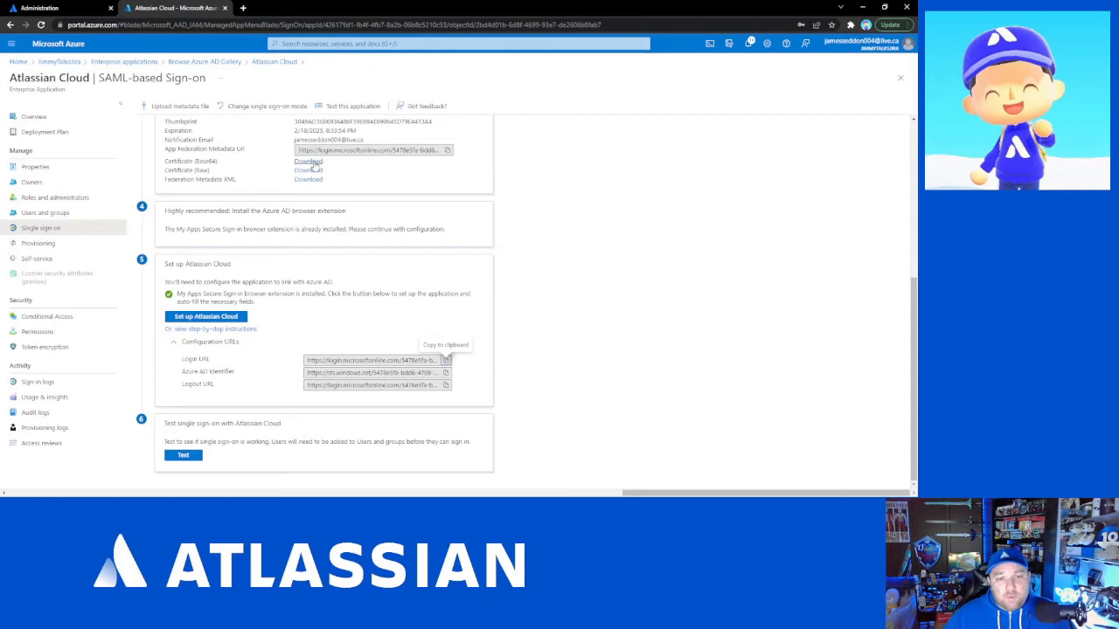
- Download the Base64 certificate, paste it as the public x509 certificate and save the configuration
{"action": "left_click", "coordinate": [308, 161]}
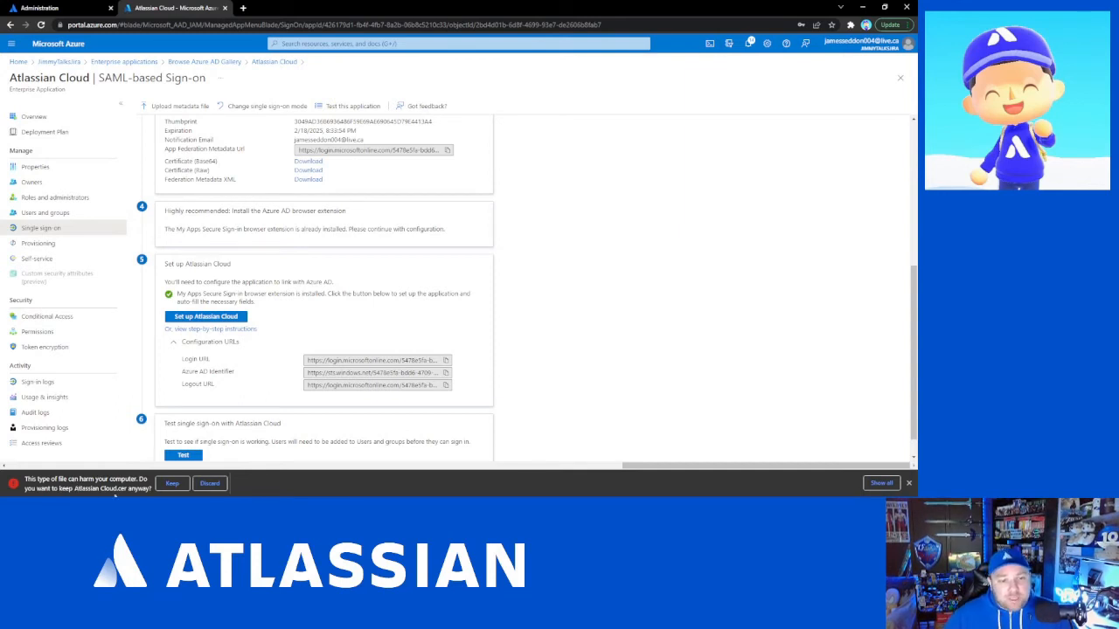
{"action": "left_click", "coordinate": [172, 483]}
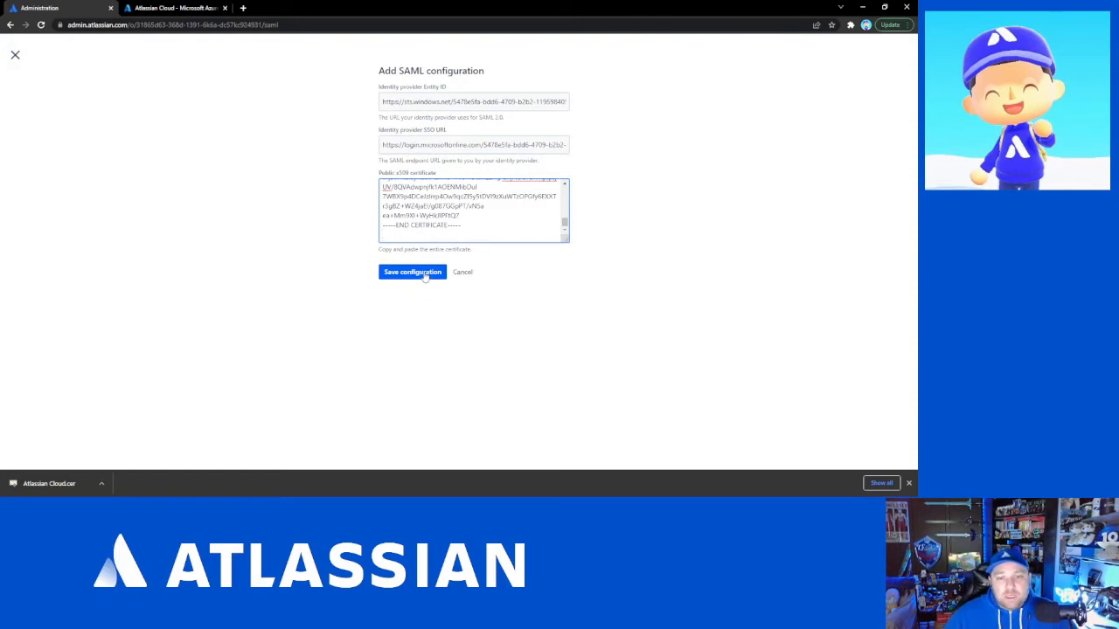
{"action": "left_click", "coordinate": [413, 273]}
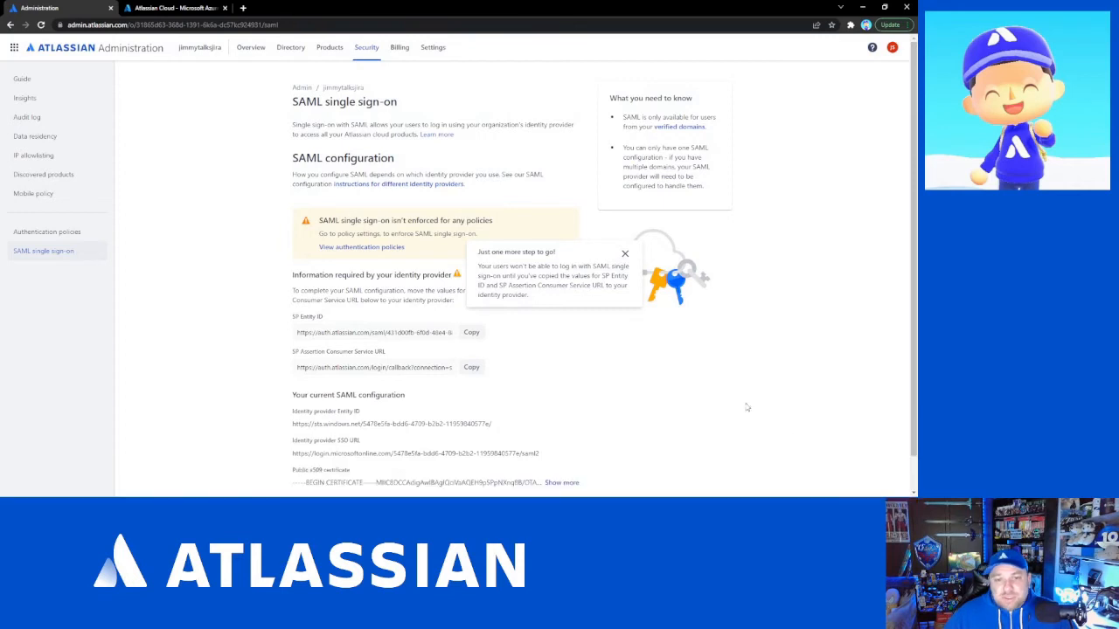
{"action": "mouse_move", "coordinate": [253, 248]}
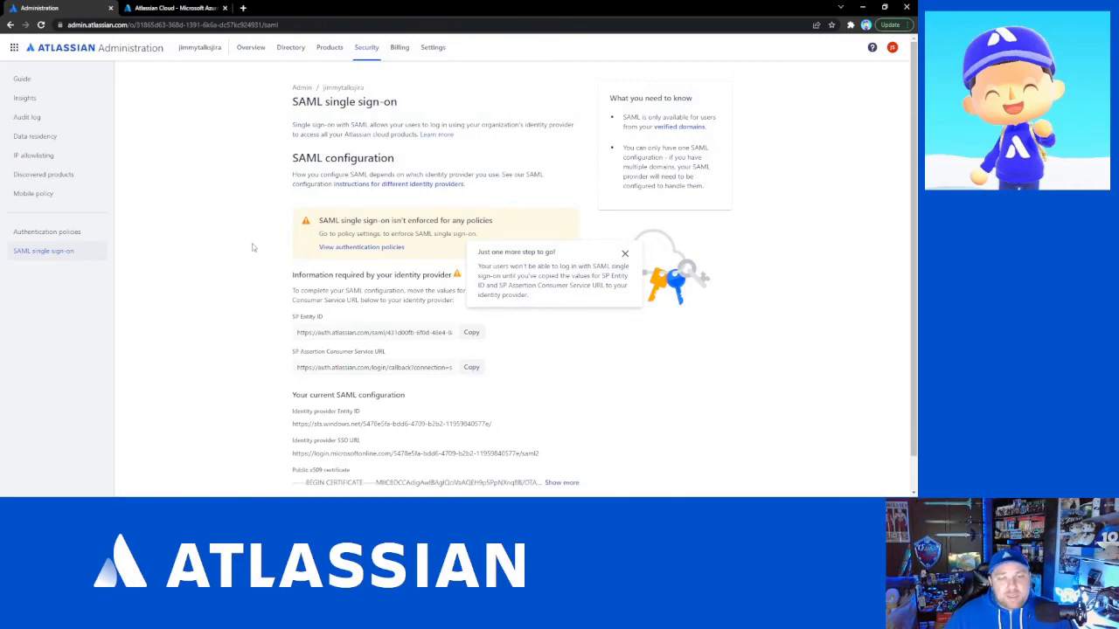
- Copy Atlassian's SP Entity ID and return to the Azure sign-on setup
{"action": "scroll", "scroll_direction": "down", "scroll_amount": 3}
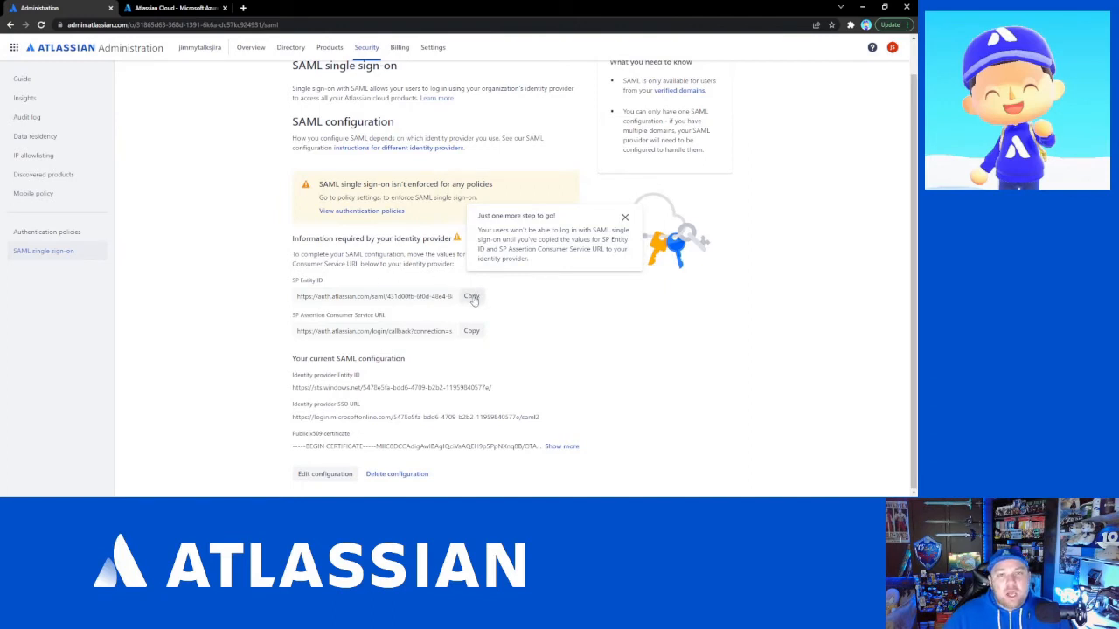
{"action": "left_click", "coordinate": [472, 295]}
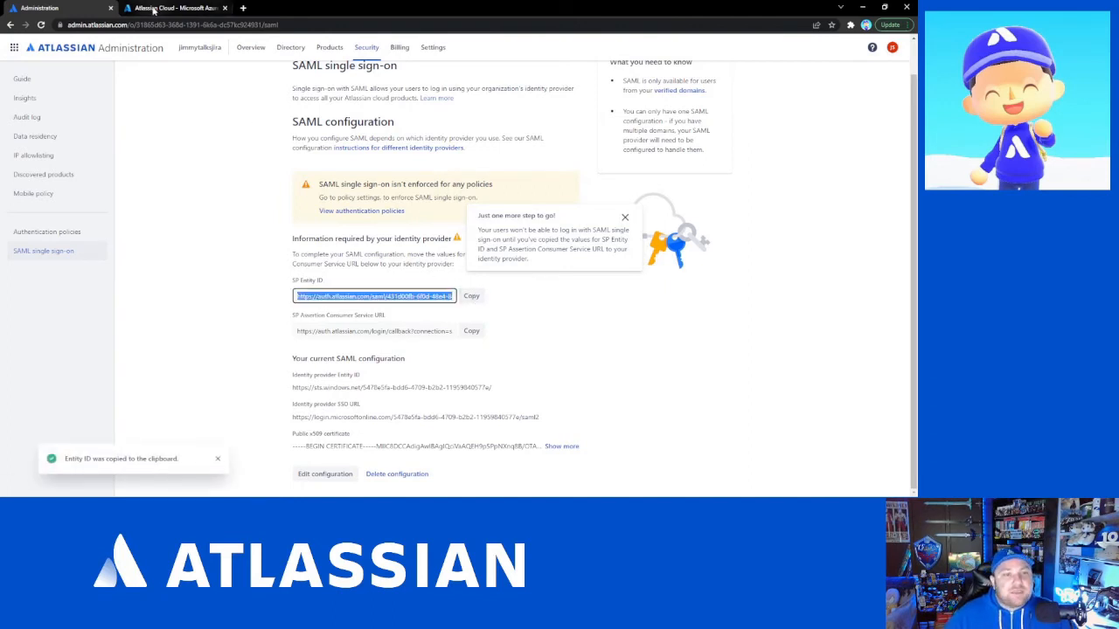
{"action": "left_click", "coordinate": [175, 7]}
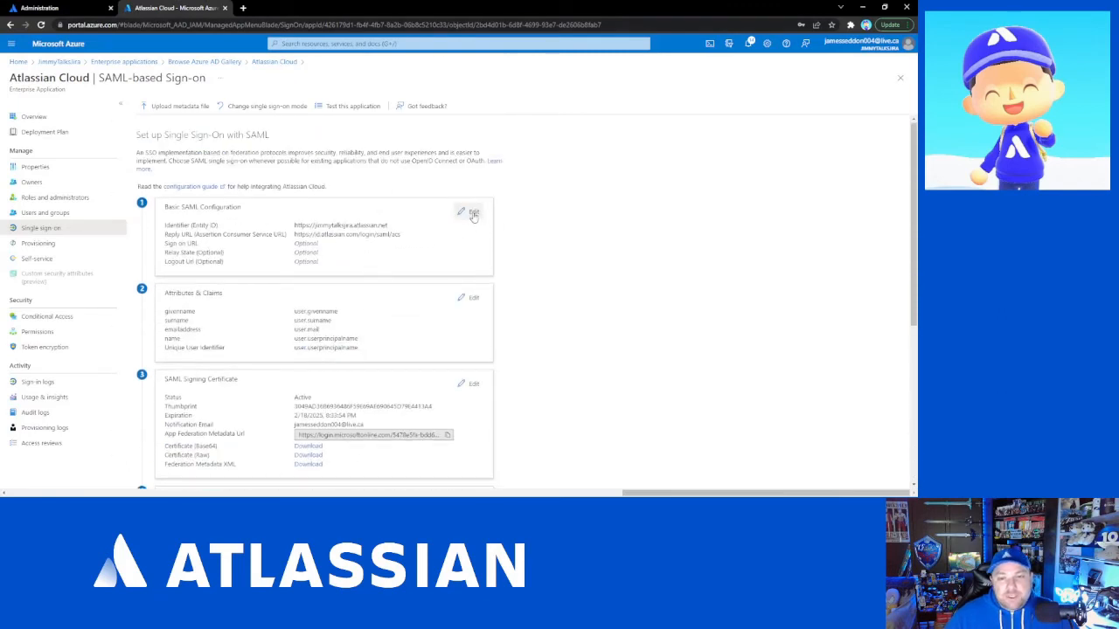
{"action": "left_click", "coordinate": [472, 214]}
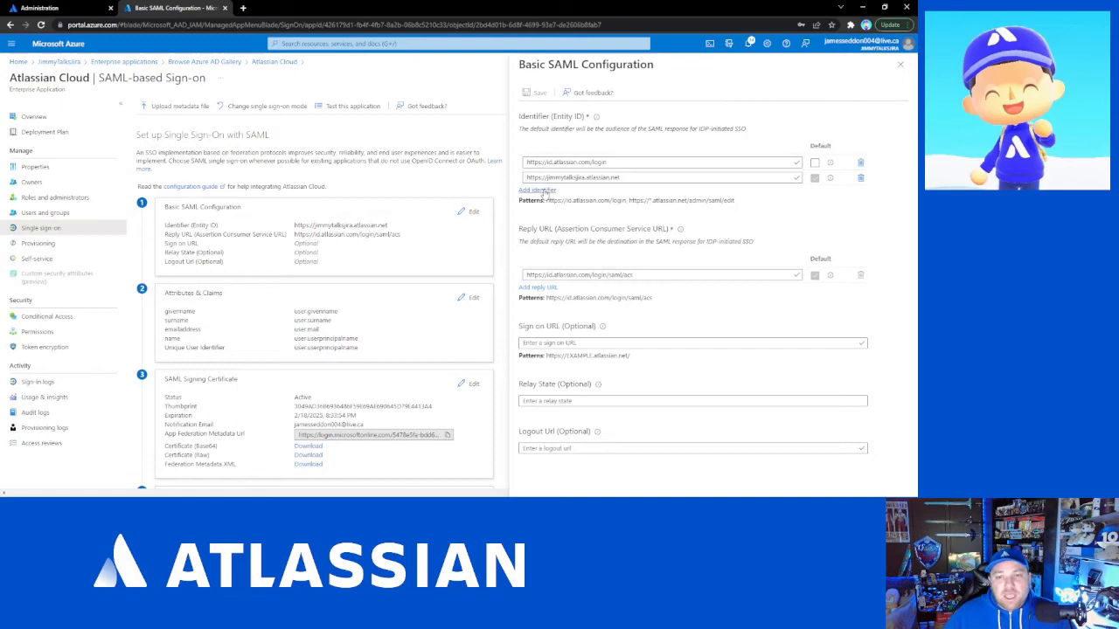
{"action": "left_click", "coordinate": [536, 189]}
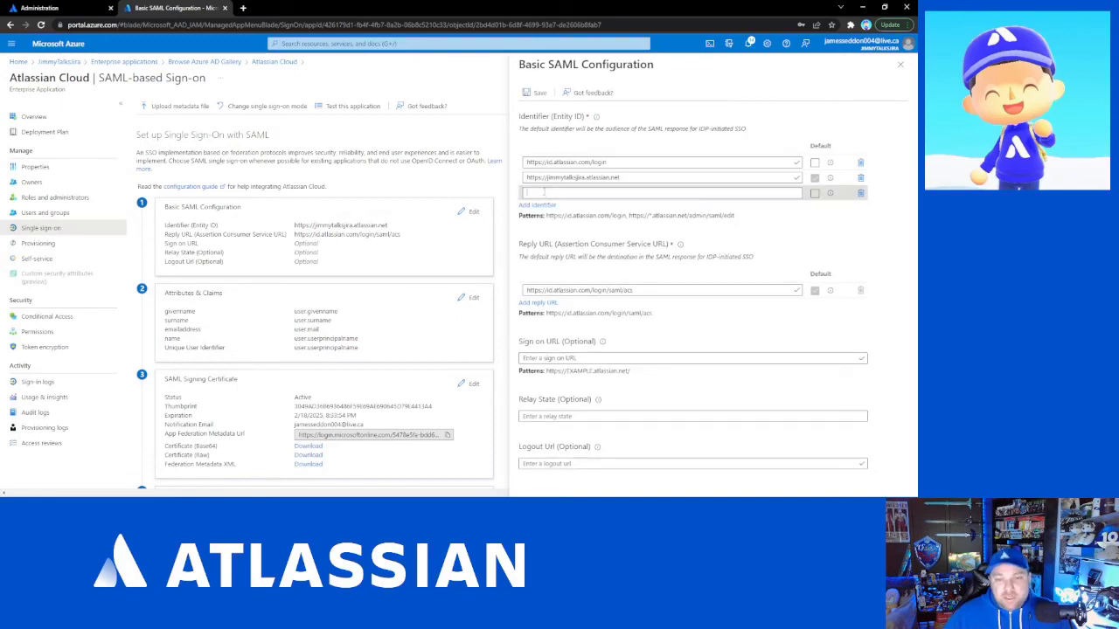
{"action": "type", "text": "https://auth.atlassian.com/saml/431d00fb-6f0d-48e4-8817-791879c5b714"}
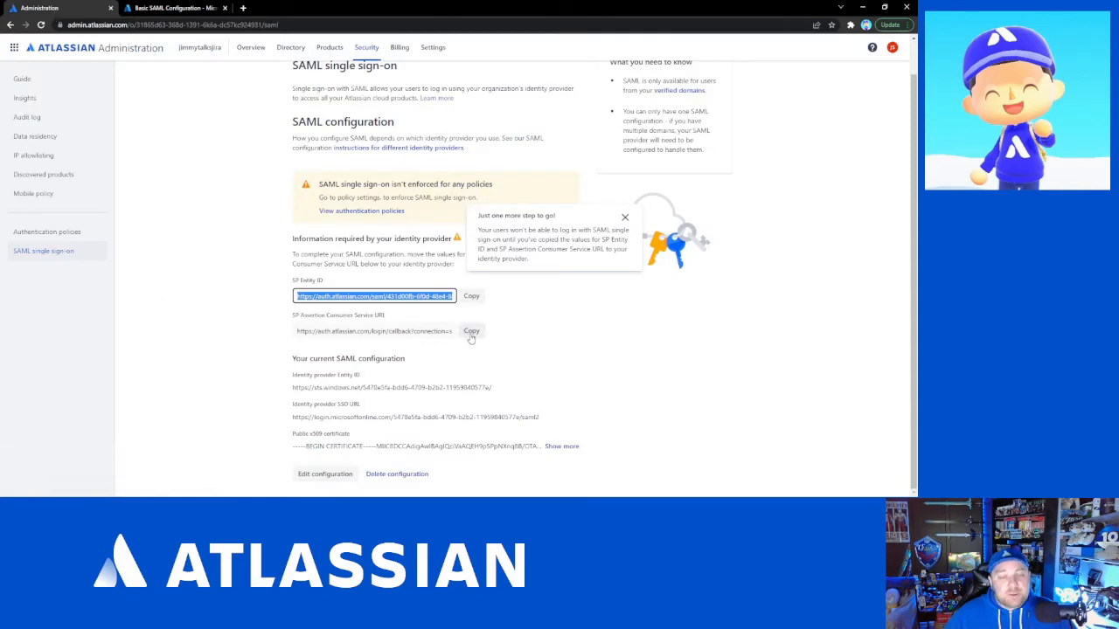
- Add Atlassian's ACS callback URL as the default reply URL and save the configuration
{"action": "left_click", "coordinate": [472, 331]}
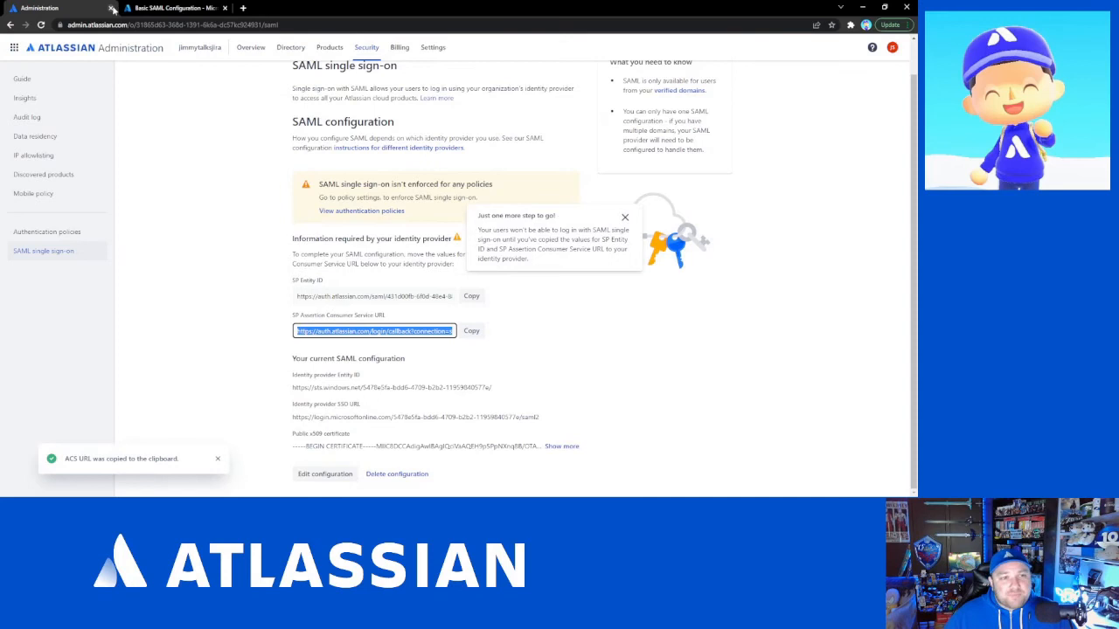
{"action": "left_click", "coordinate": [174, 7]}
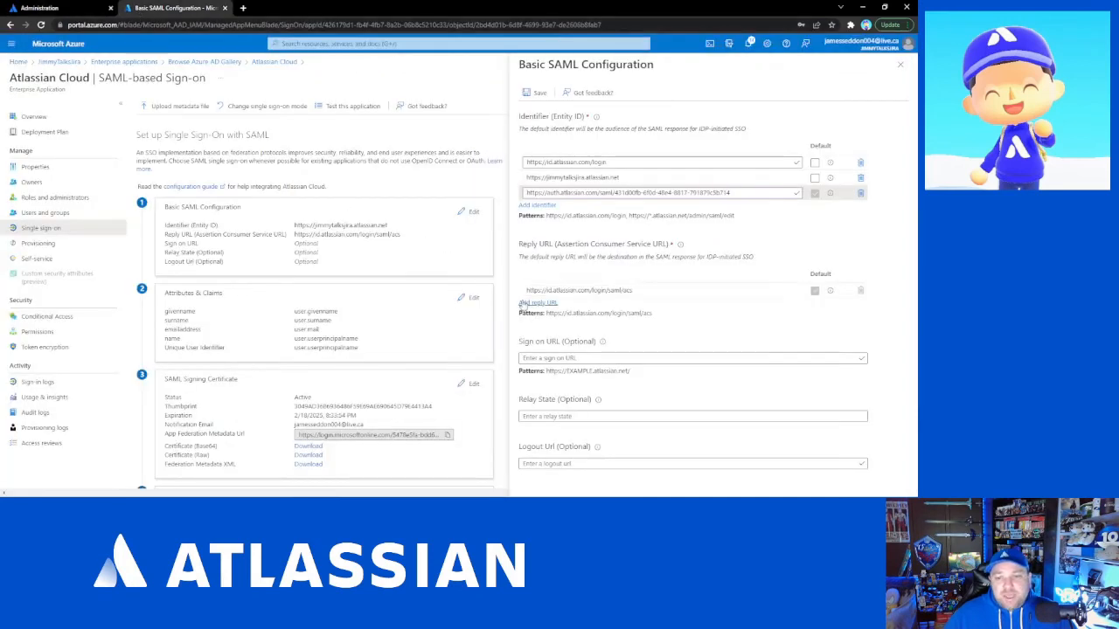
{"action": "left_click", "coordinate": [539, 302]}
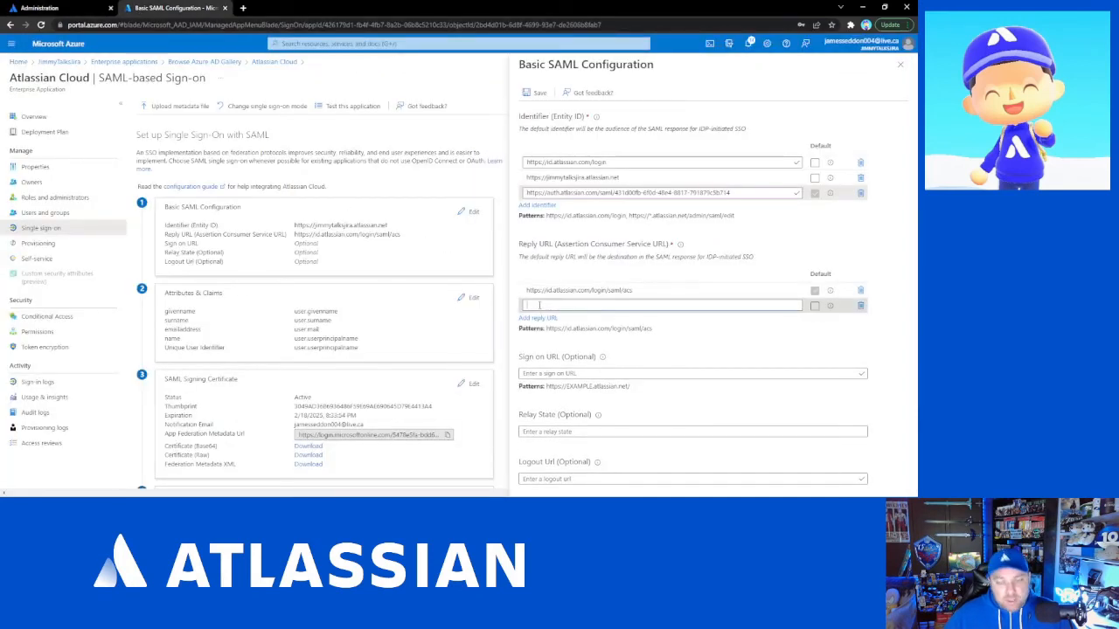
{"action": "type", "text": "https://auth.atlassian.com/login/callback?connection=saml-431d00fb-6f0d-48e4-8817-791879c5b714"}
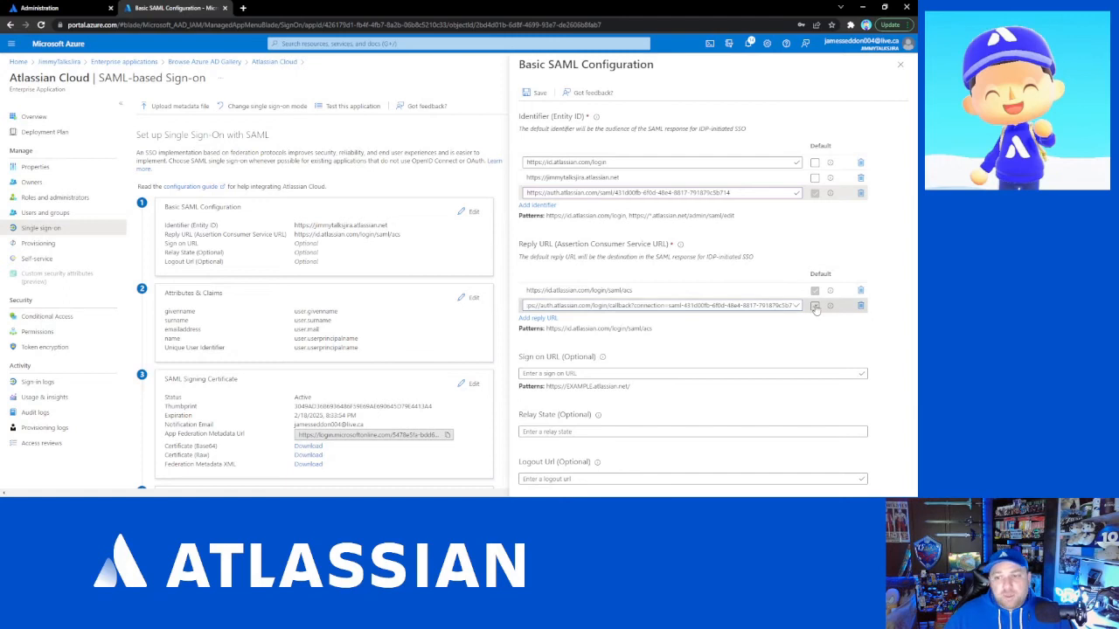
{"action": "left_click", "coordinate": [815, 304]}
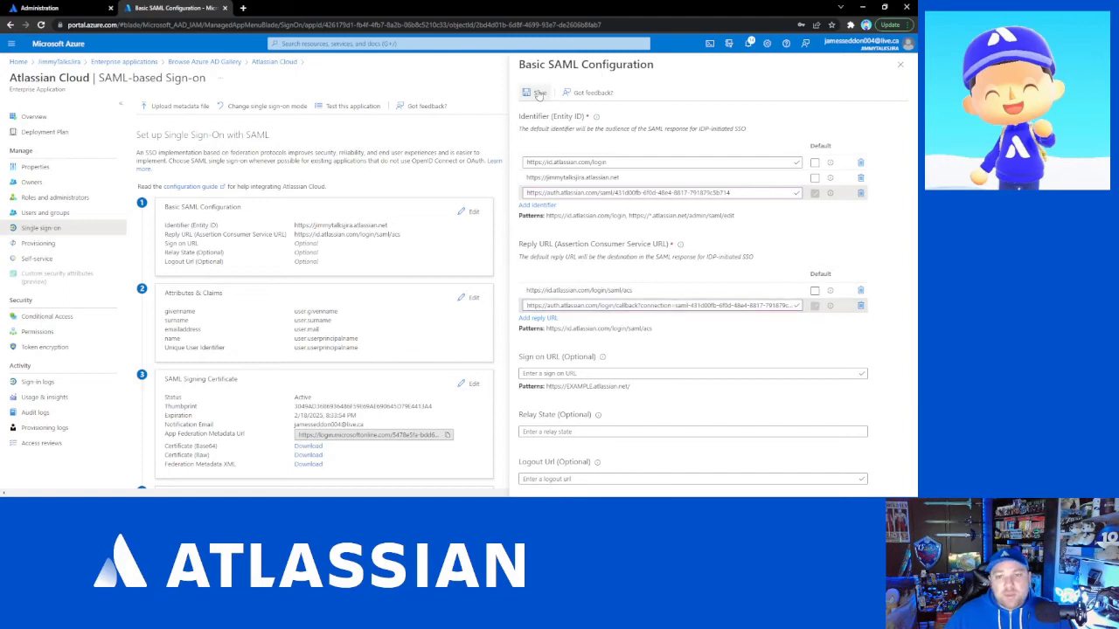
{"action": "left_click", "coordinate": [537, 92]}
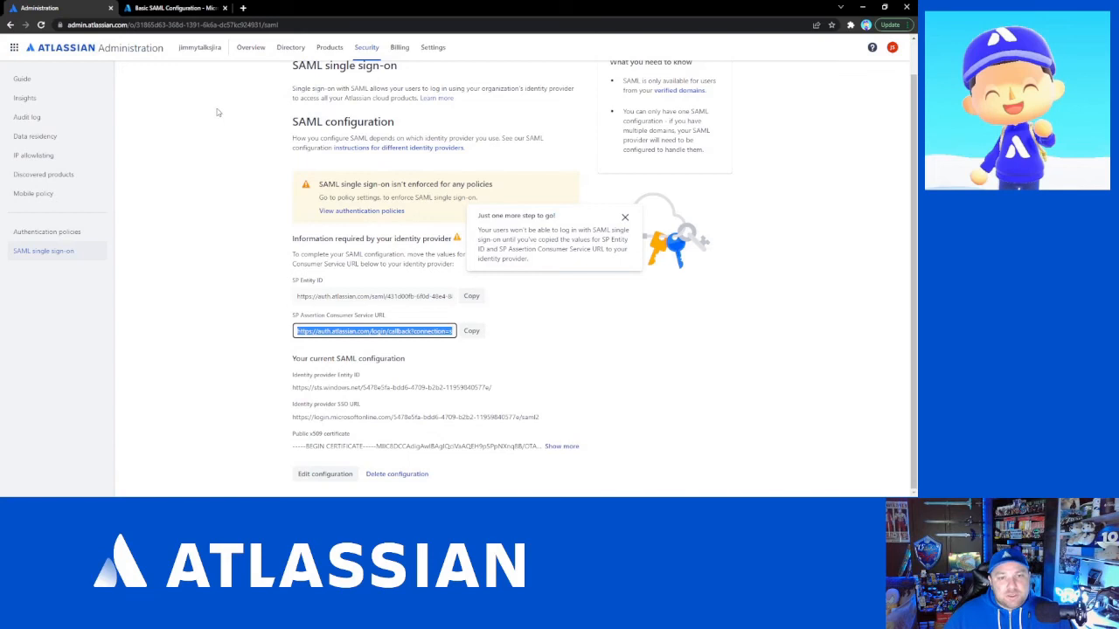
{"action": "mouse_move", "coordinate": [45, 238]}
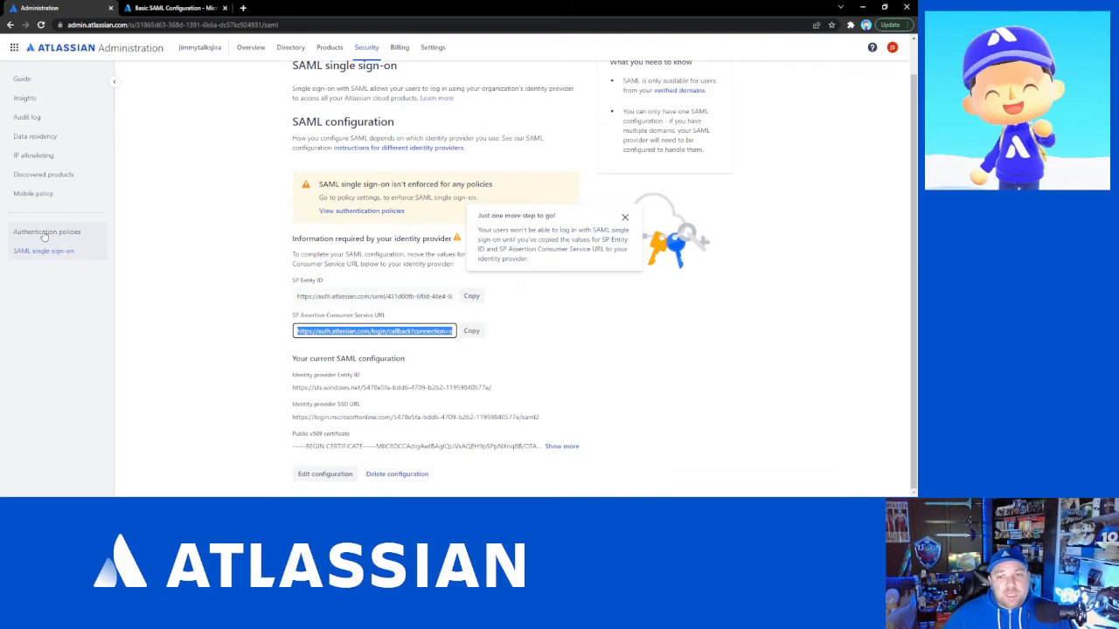
- Go to Authentication policies and begin adding a new policy
{"action": "left_click", "coordinate": [48, 231]}
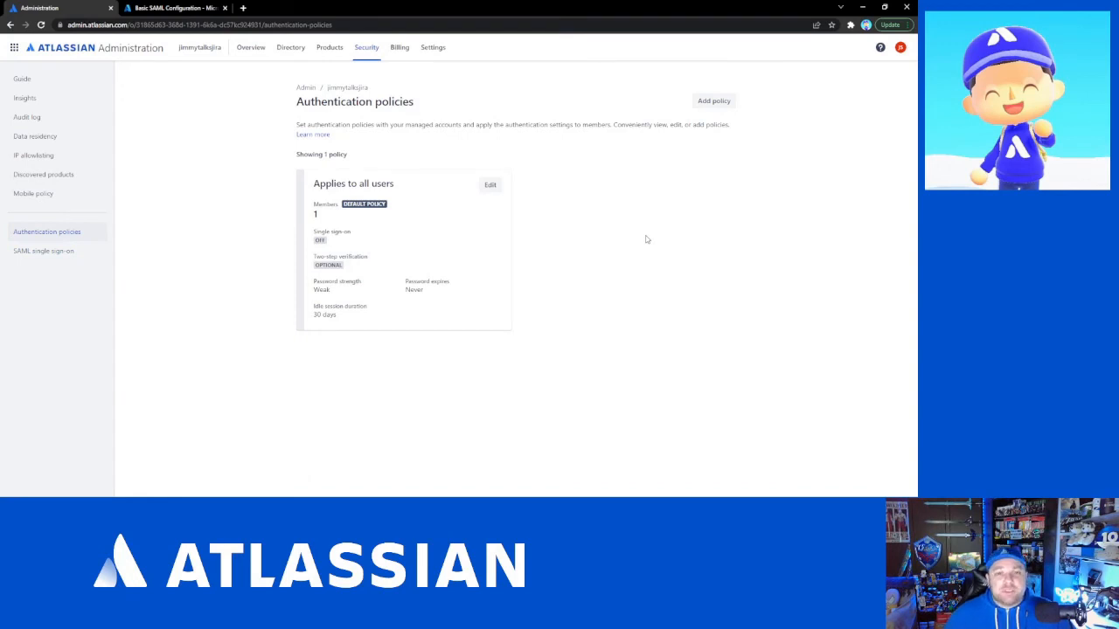
{"action": "mouse_move", "coordinate": [619, 124]}
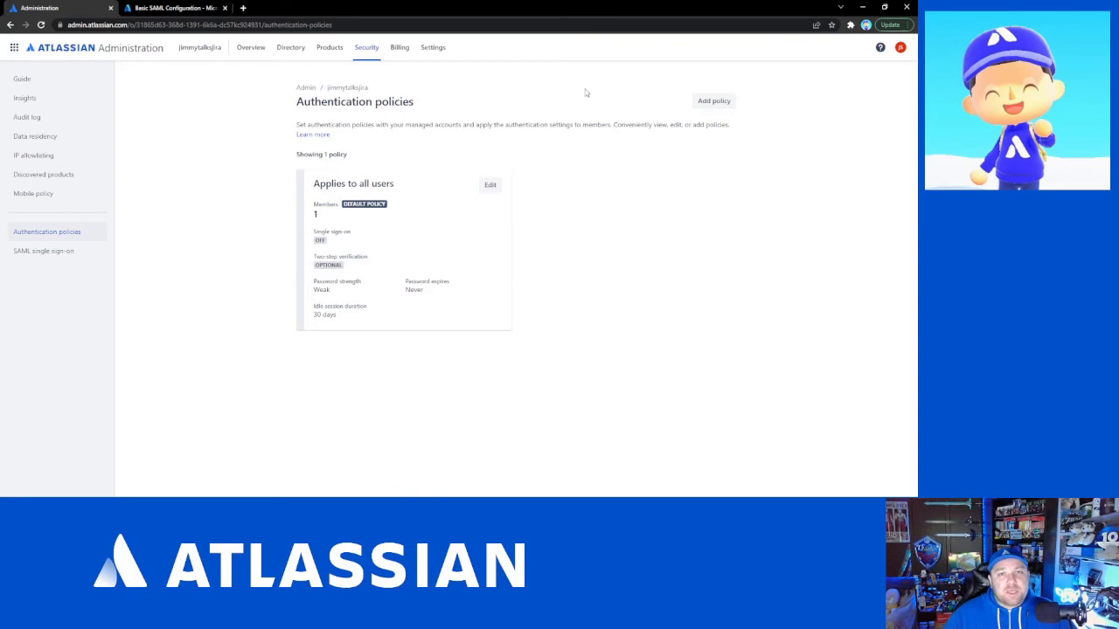
{"action": "mouse_move", "coordinate": [563, 245]}
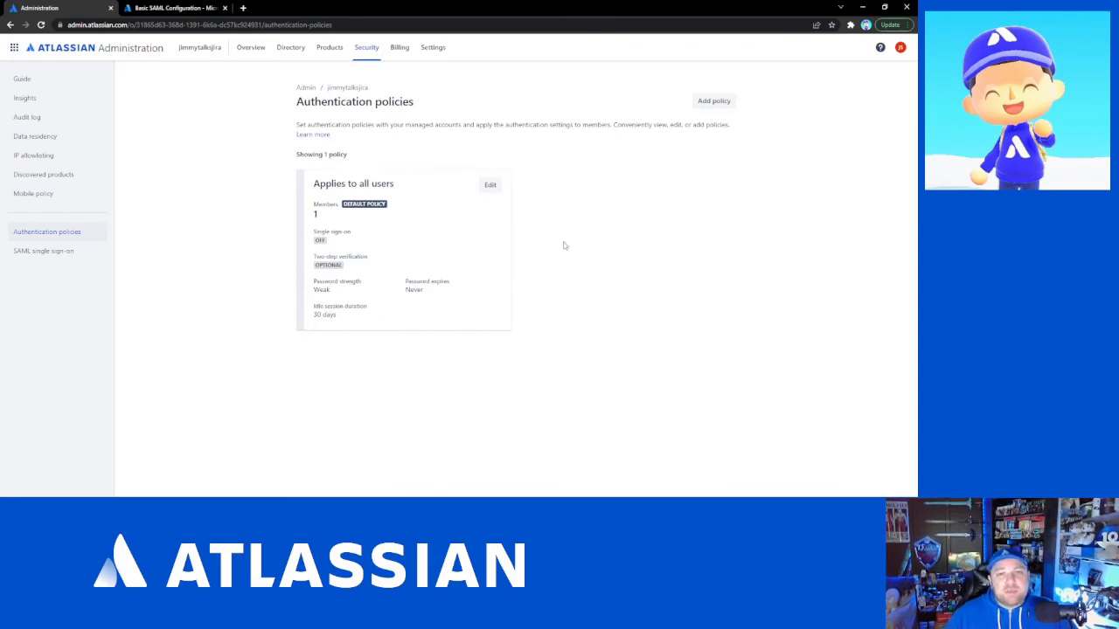
{"action": "left_click", "coordinate": [713, 99]}
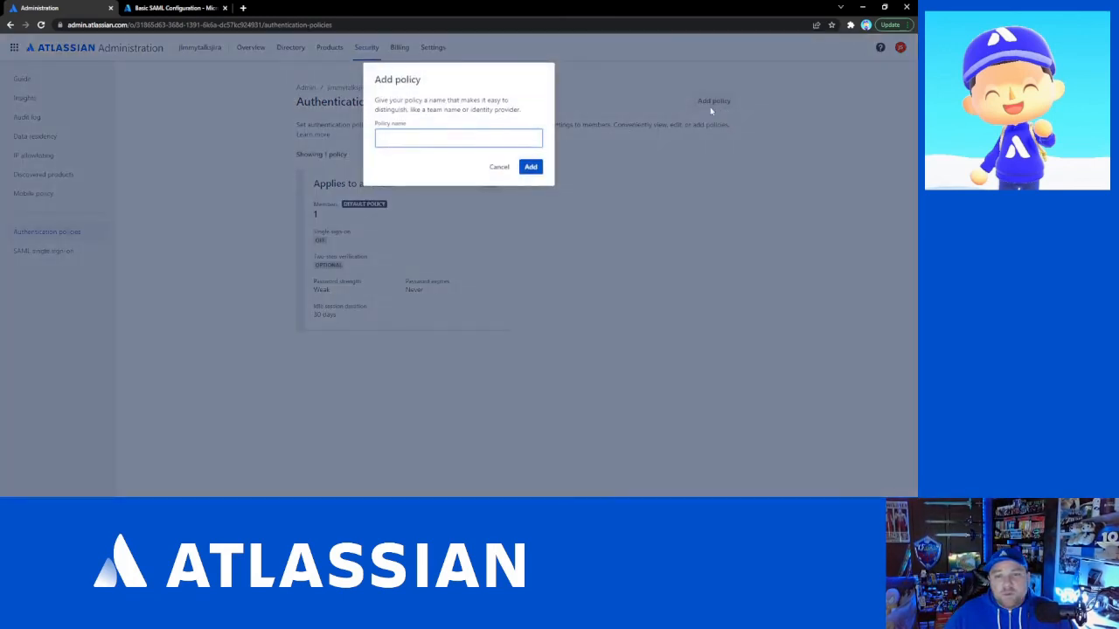
- Name the new policy Enforce_SSO and add it
{"action": "type", "text": "Enforce_SSO"}
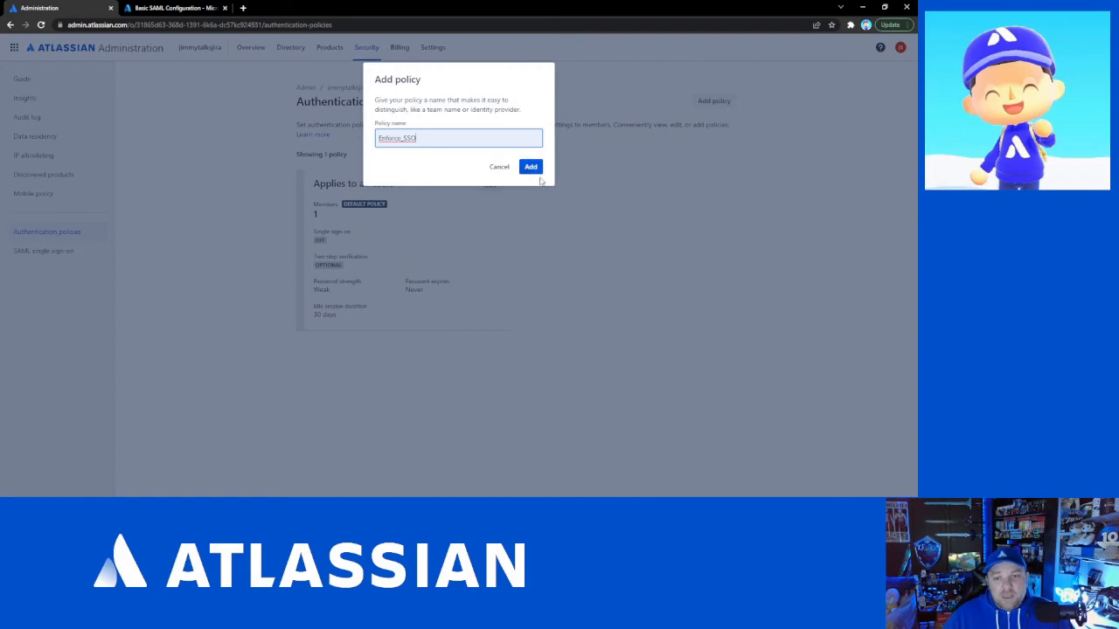
{"action": "left_click", "coordinate": [532, 168]}
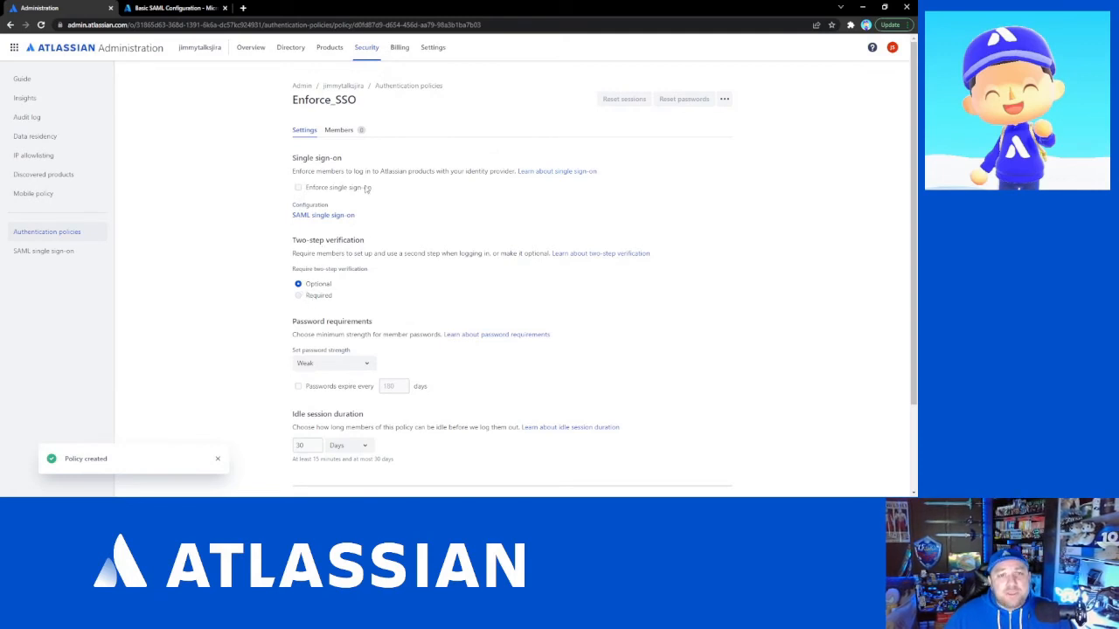
- Enable Enforce single sign-on on Enforce_SSO, confirm the update, and view its Members list
{"action": "left_click", "coordinate": [297, 187]}
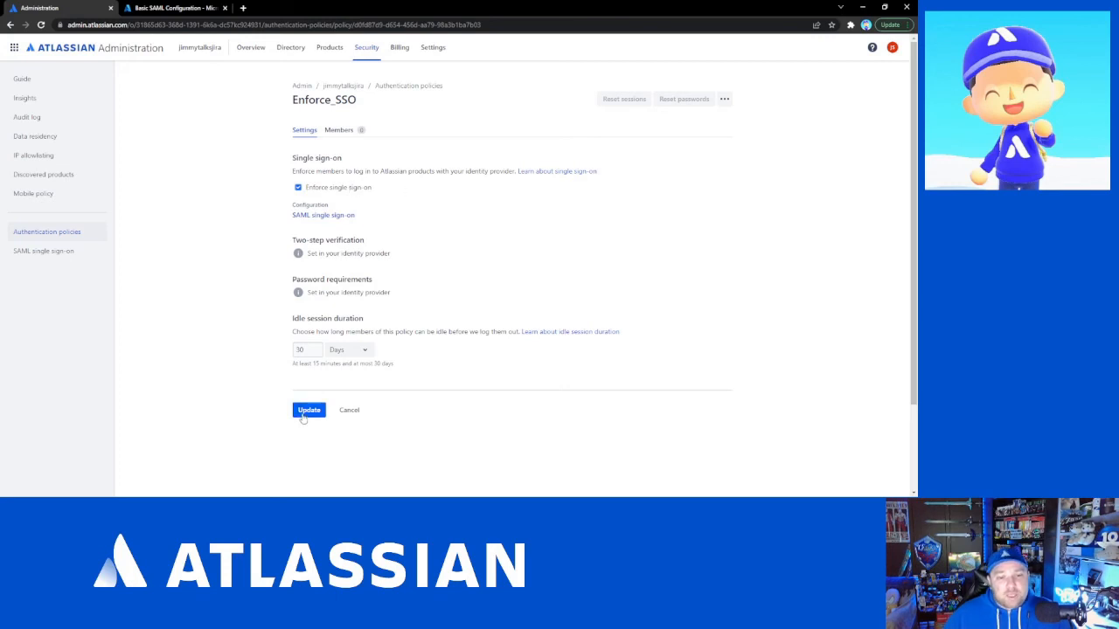
{"action": "left_click", "coordinate": [308, 409]}
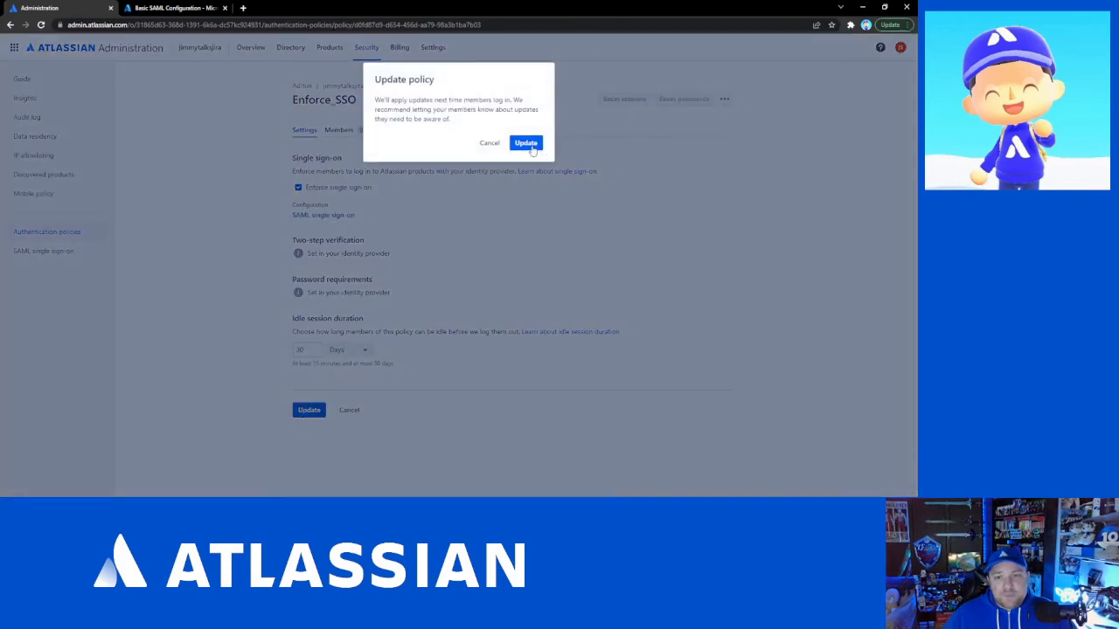
{"action": "left_click", "coordinate": [524, 143]}
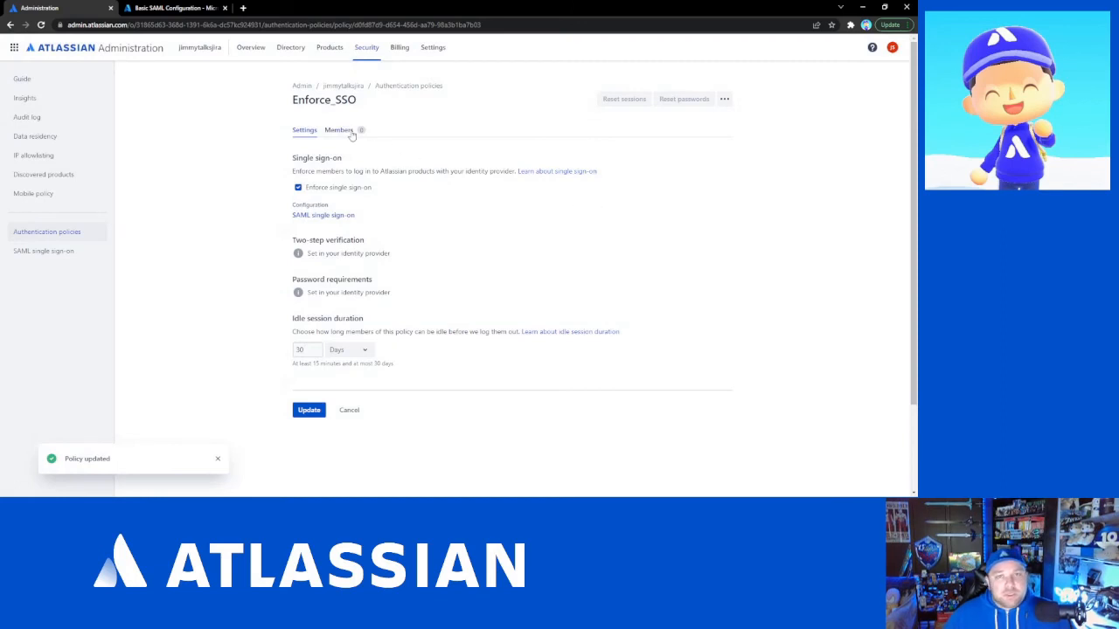
{"action": "left_click", "coordinate": [339, 130]}
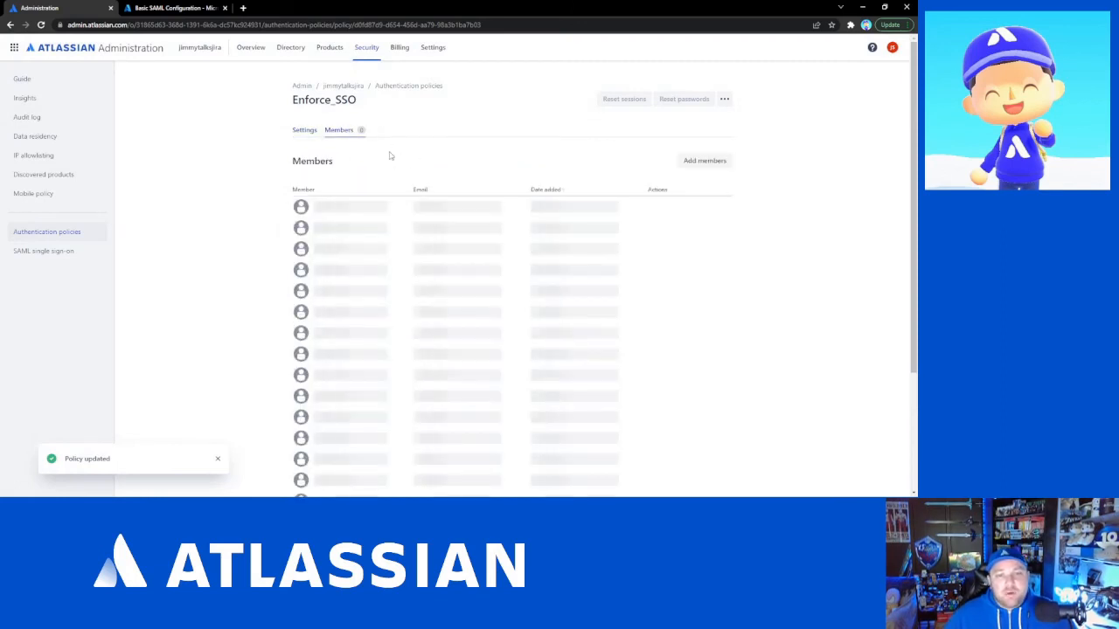
{"action": "left_click", "coordinate": [705, 161]}
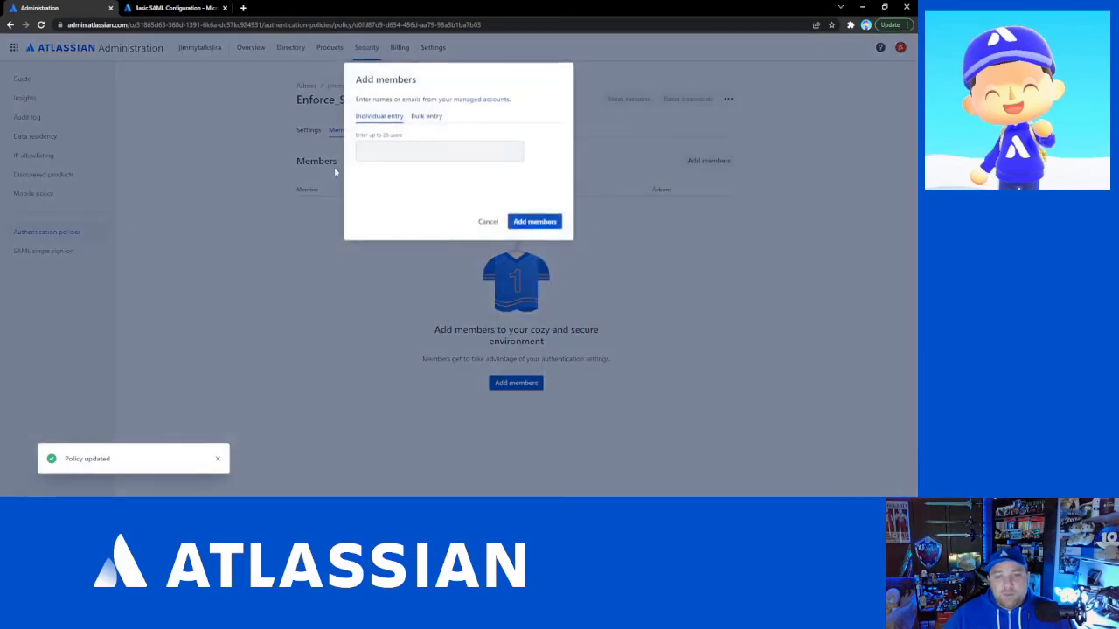
{"action": "type", "text": "Jimmy Seddon"}
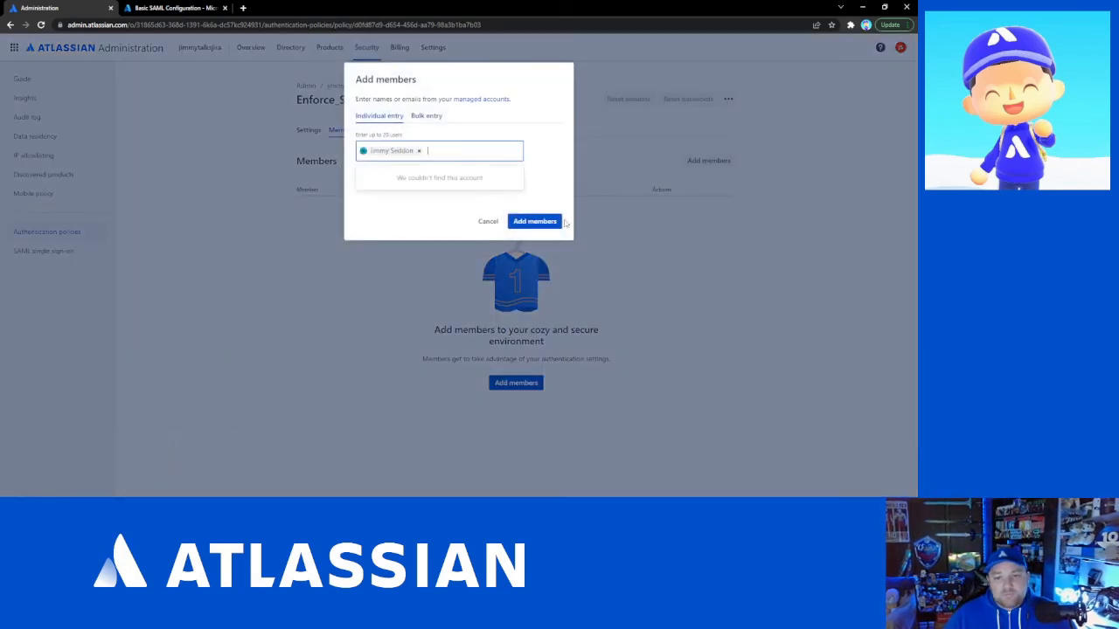
{"action": "left_click", "coordinate": [535, 221]}
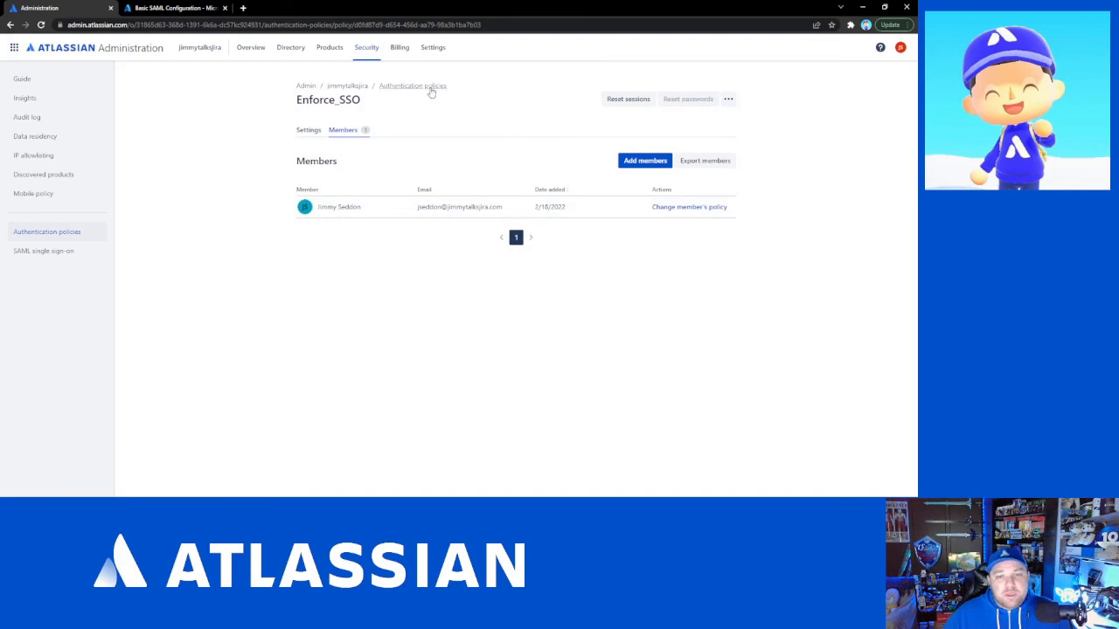
{"action": "left_click", "coordinate": [412, 86]}
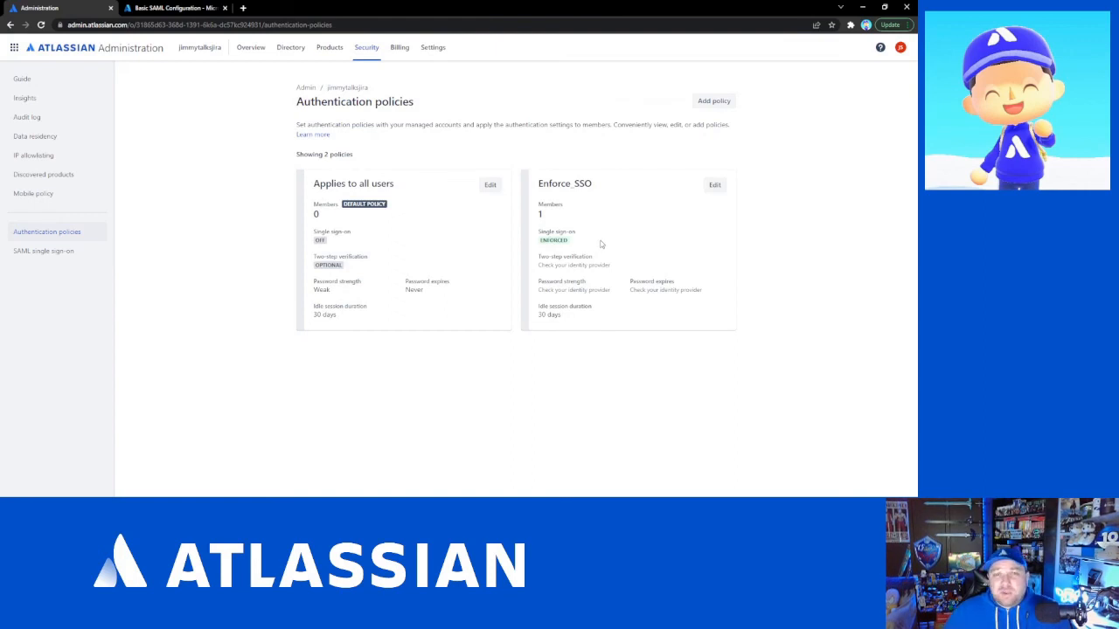
{"action": "mouse_move", "coordinate": [624, 230]}
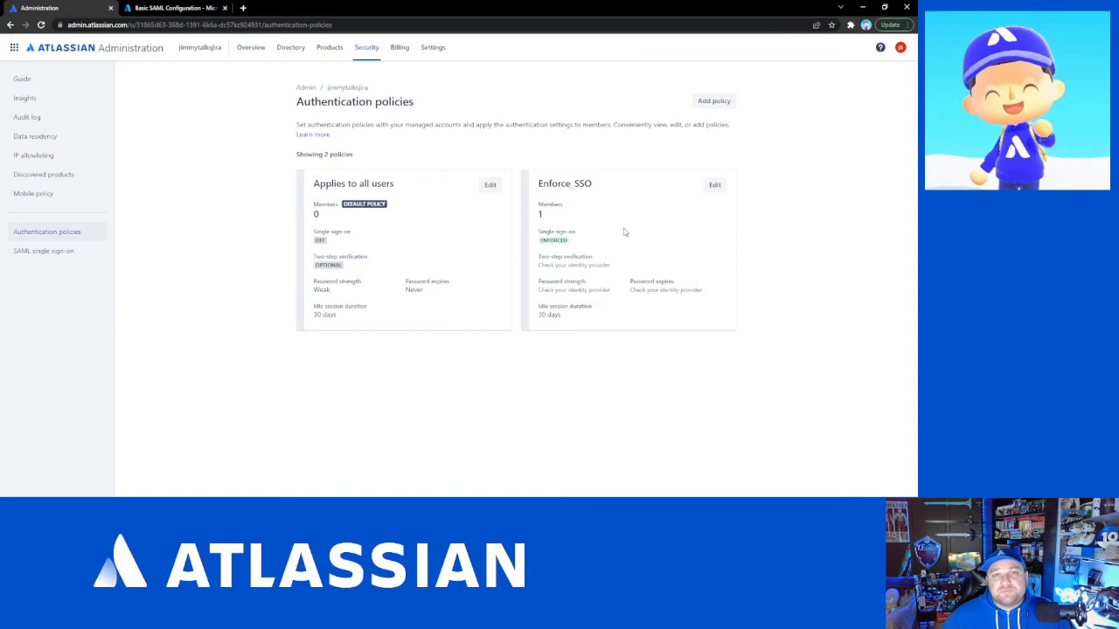